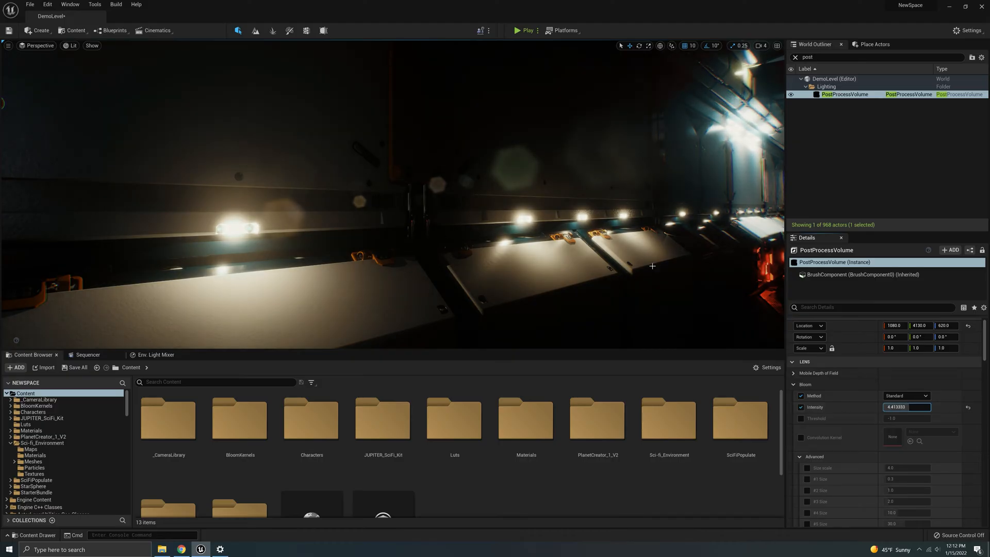
mouse_move(681, 346)
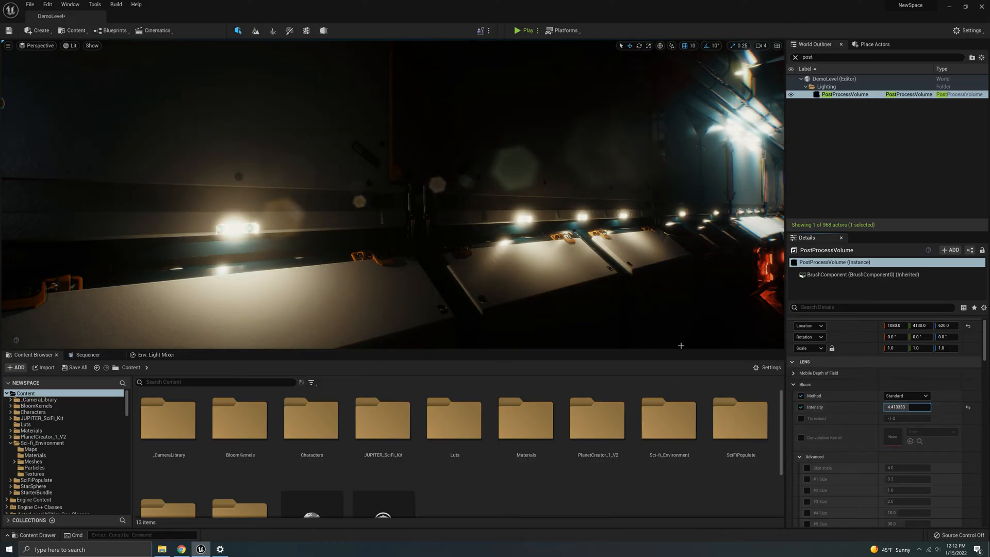
Postpone the pending autosave while browsing the PostProcessVolume details.
scroll("down", 3)
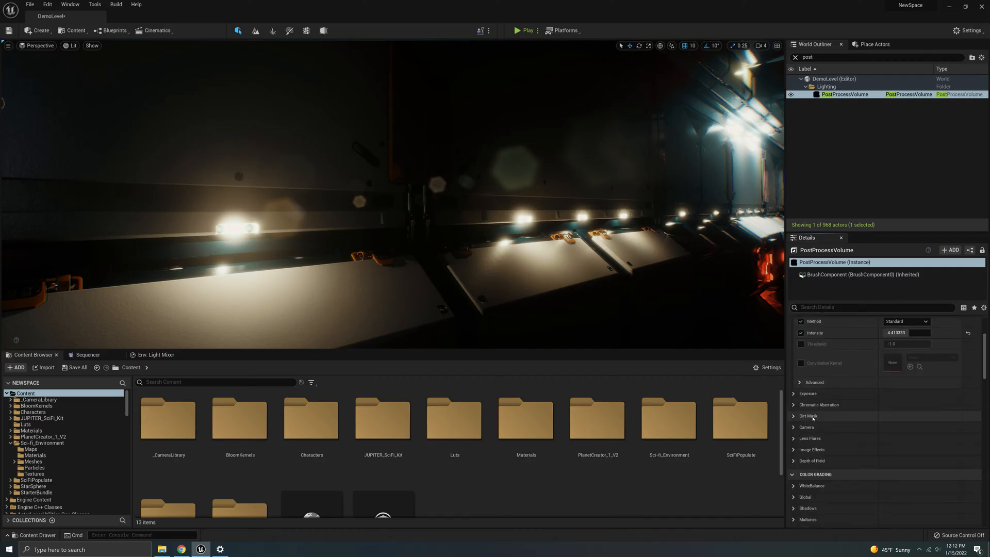
left_click(809, 438)
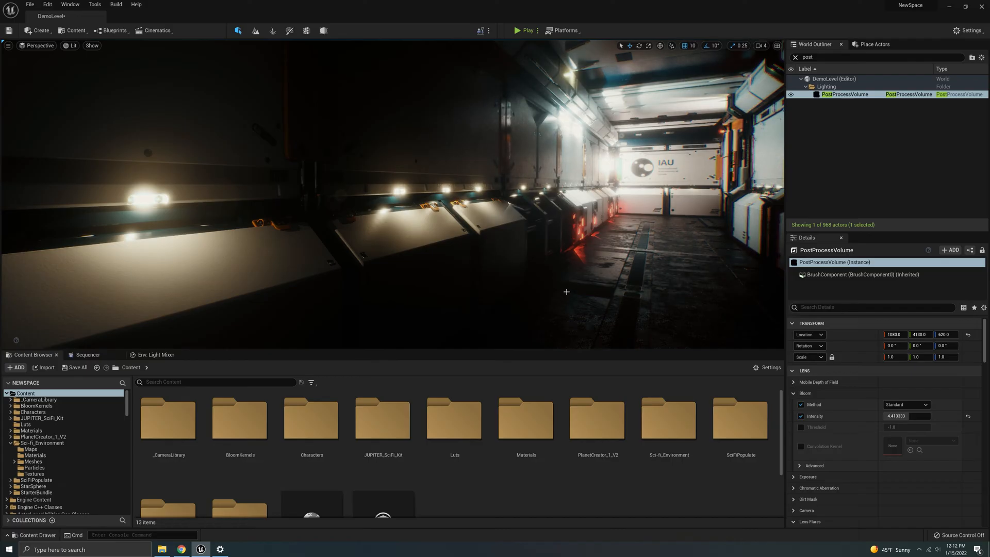
mouse_move(554, 294)
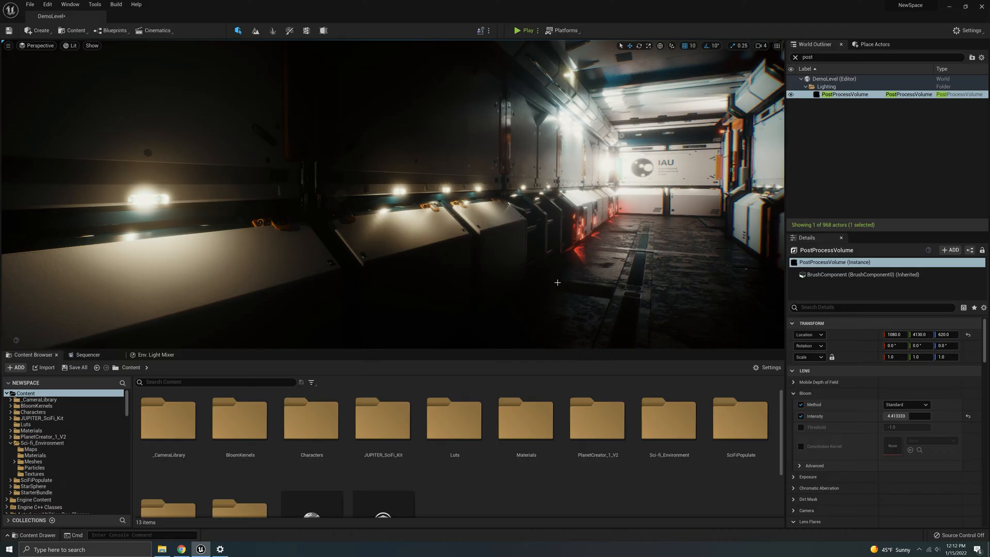
mouse_move(160, 258)
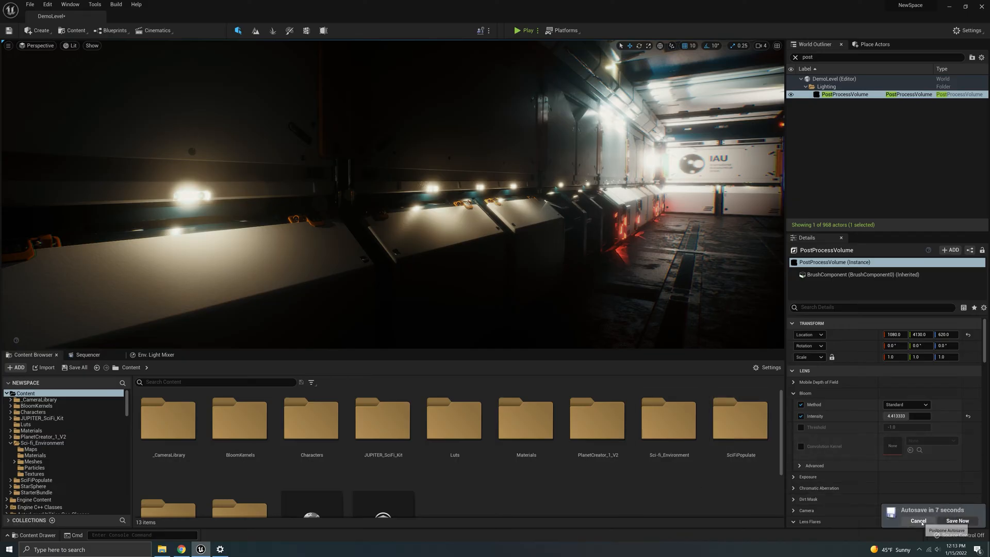
left_click(918, 521)
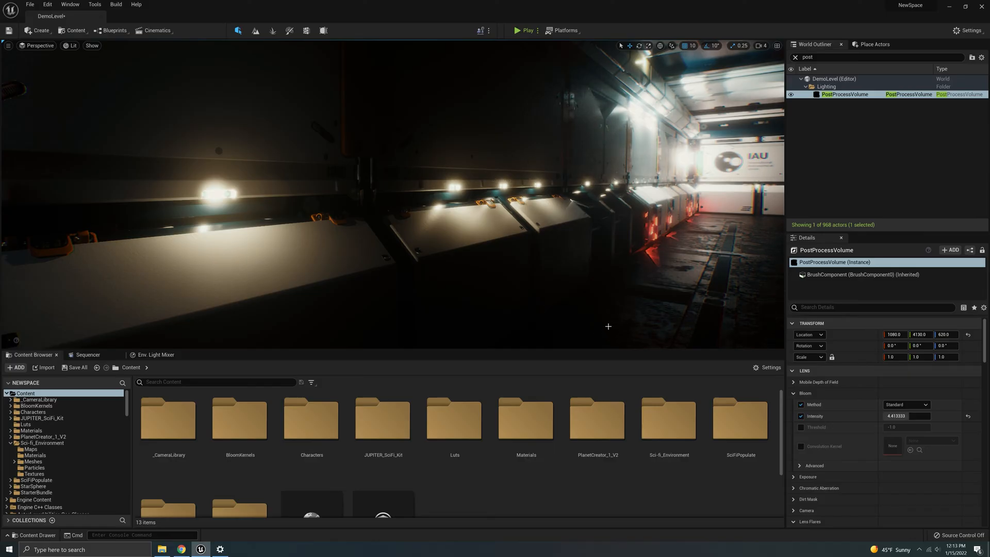
mouse_move(820, 413)
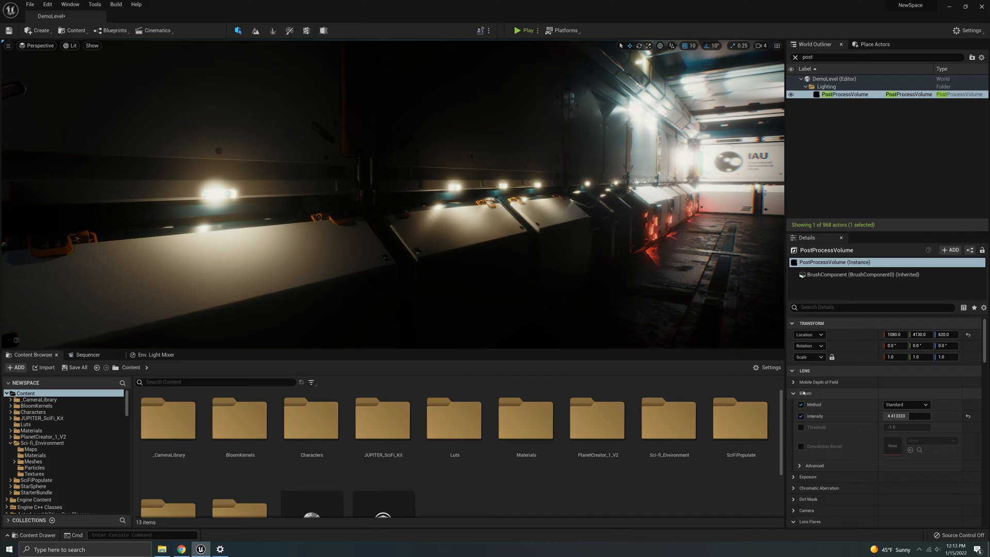
mouse_move(828, 377)
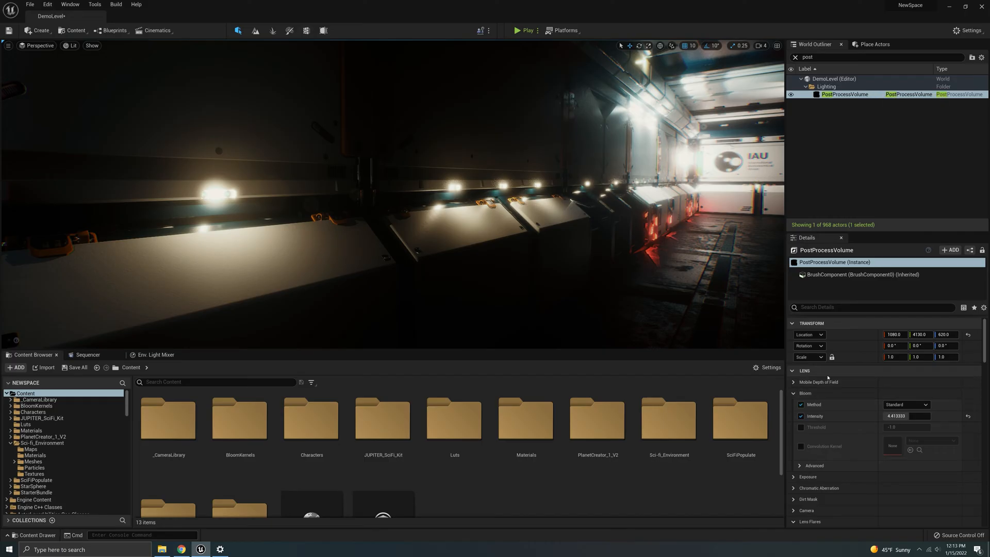
mouse_move(875, 413)
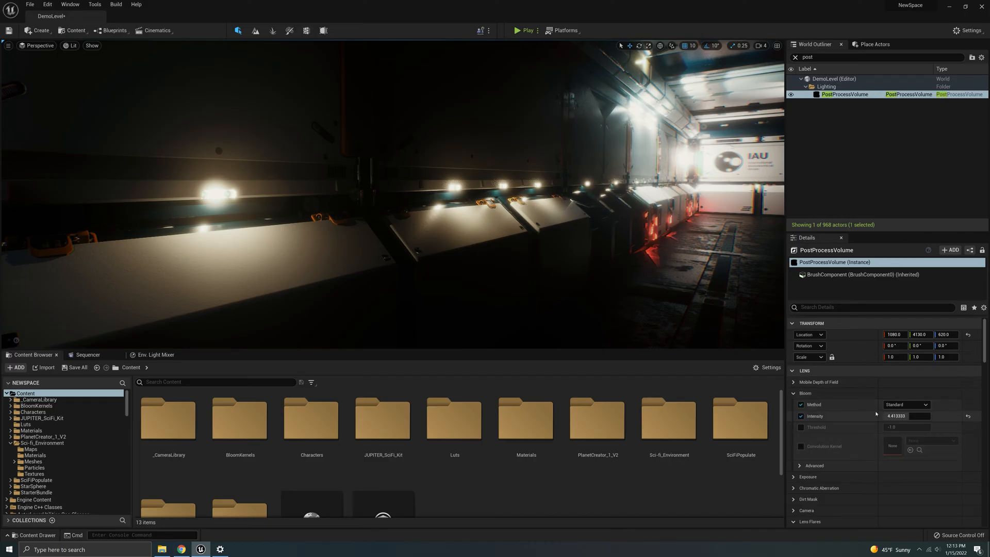
Switch the bloom Method from Standard to Convolution under Lens > Bloom.
scroll("down", 3)
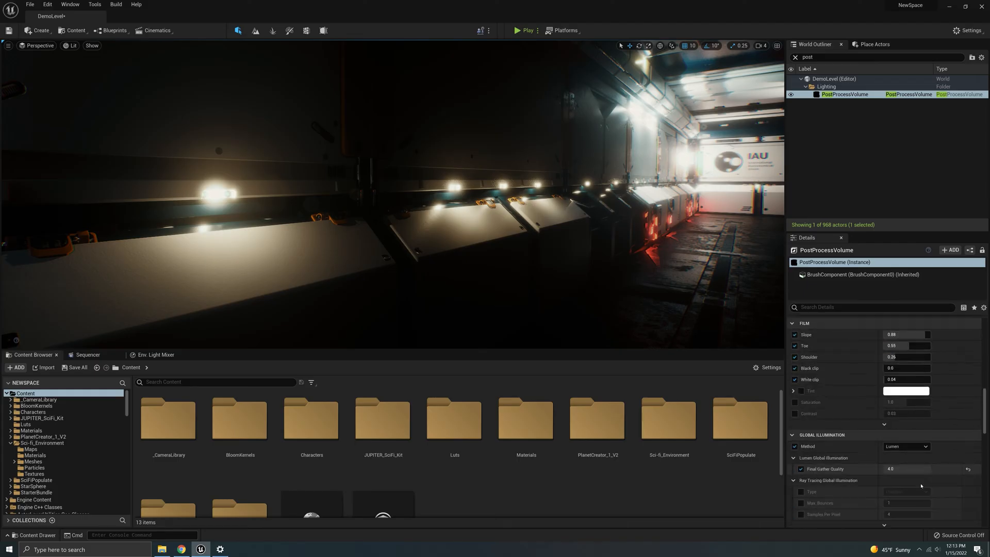
scroll("down", 3)
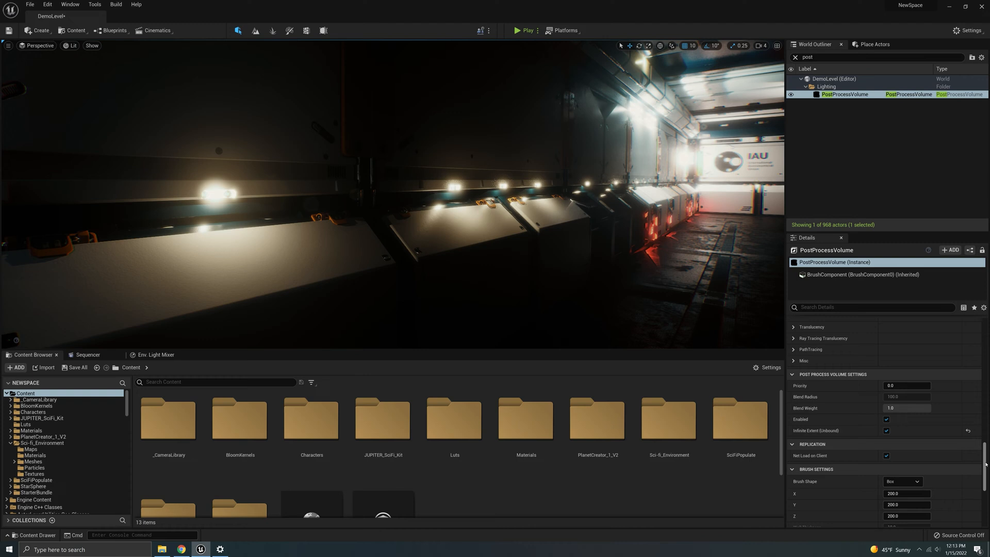
scroll("down", 3)
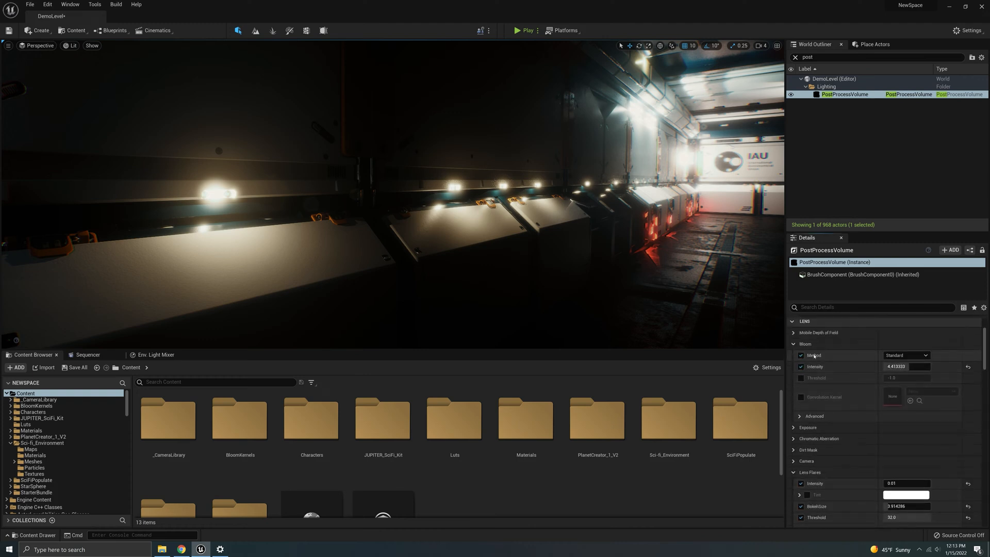
left_click(905, 355)
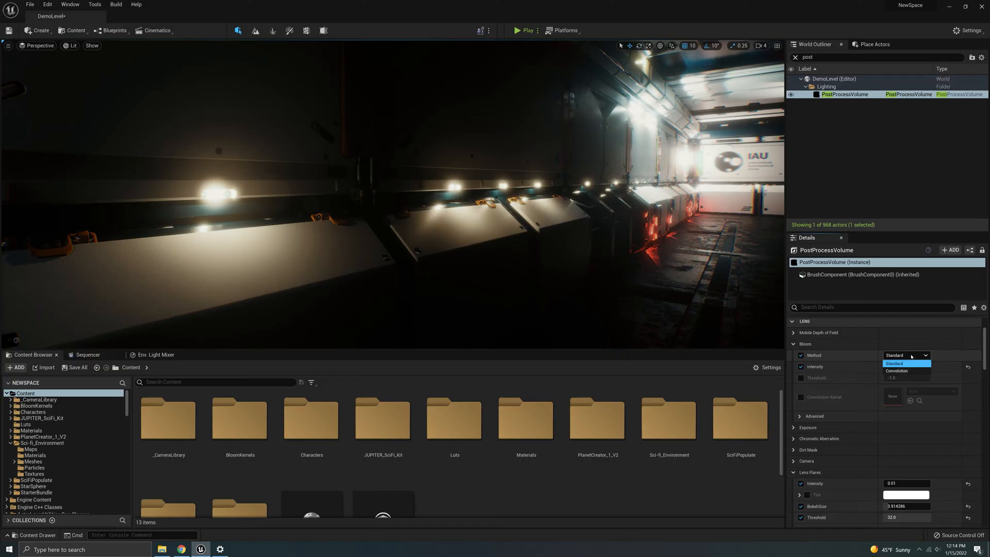
mouse_move(896, 370)
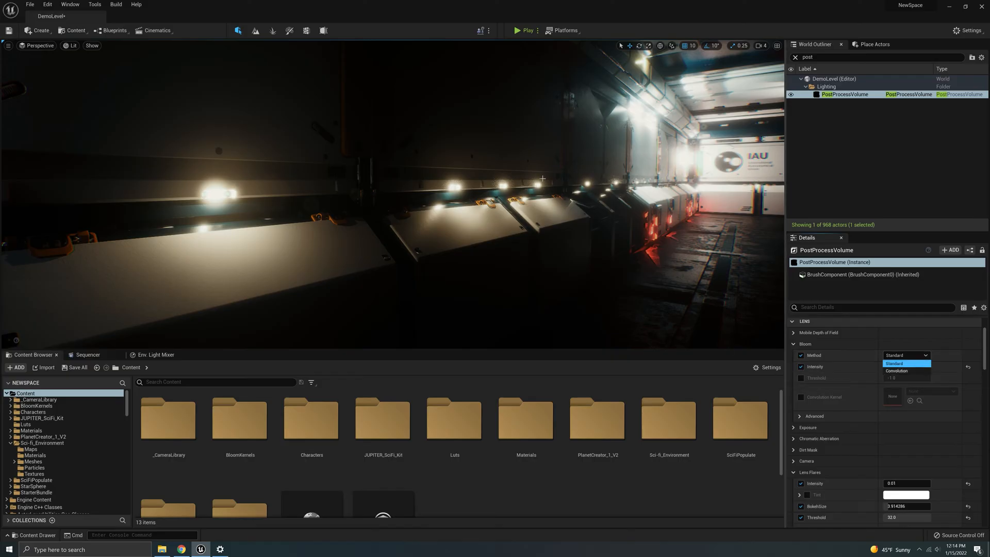
mouse_move(896, 370)
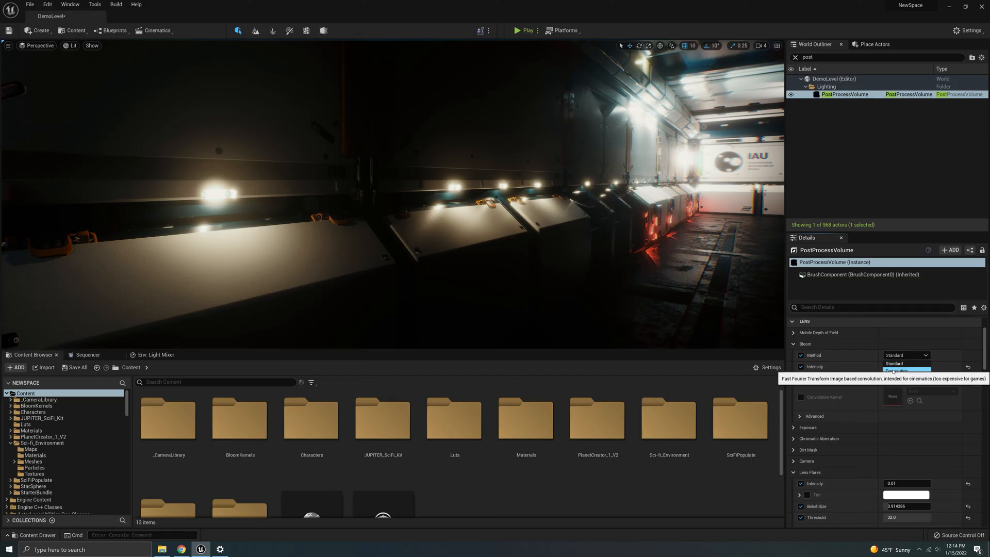
left_click(906, 369)
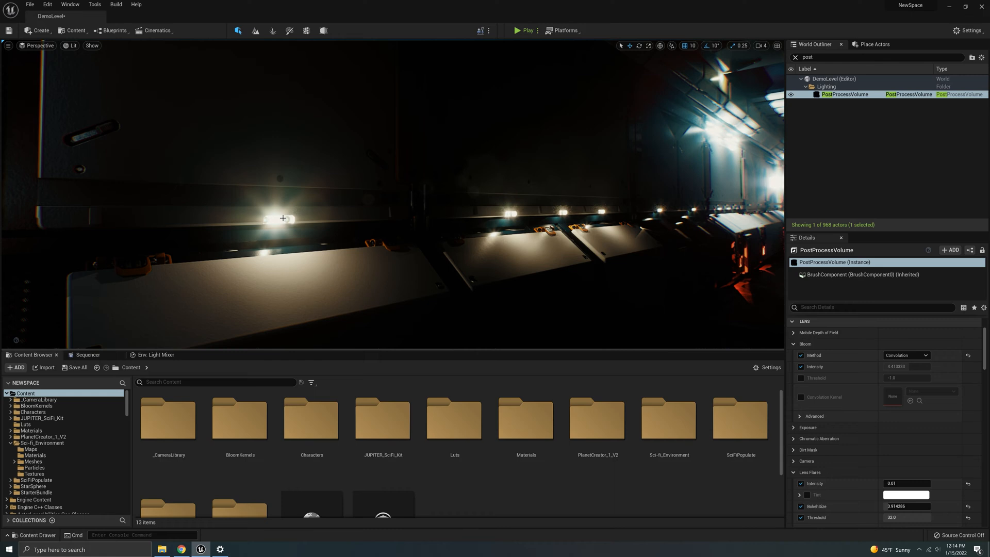
mouse_move(290, 240)
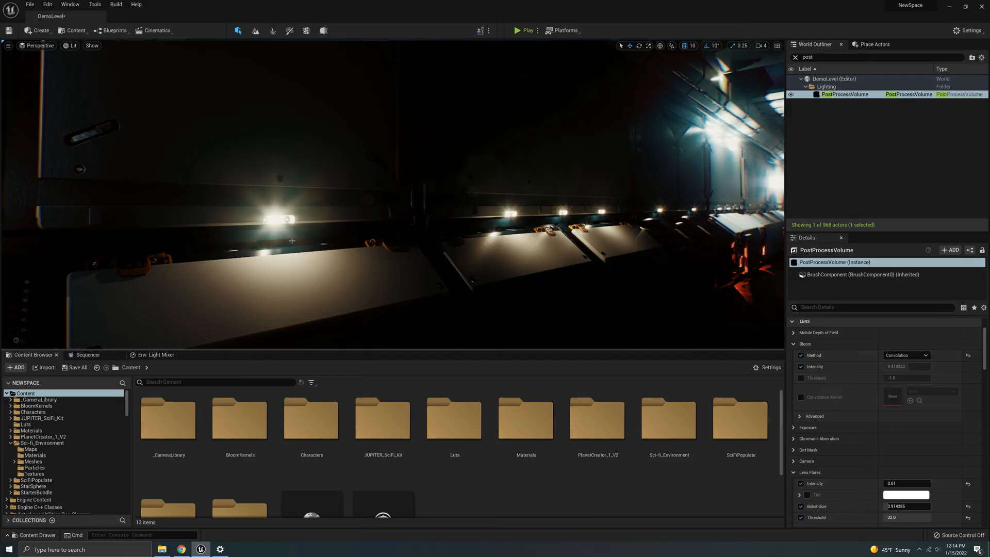
mouse_move(263, 227)
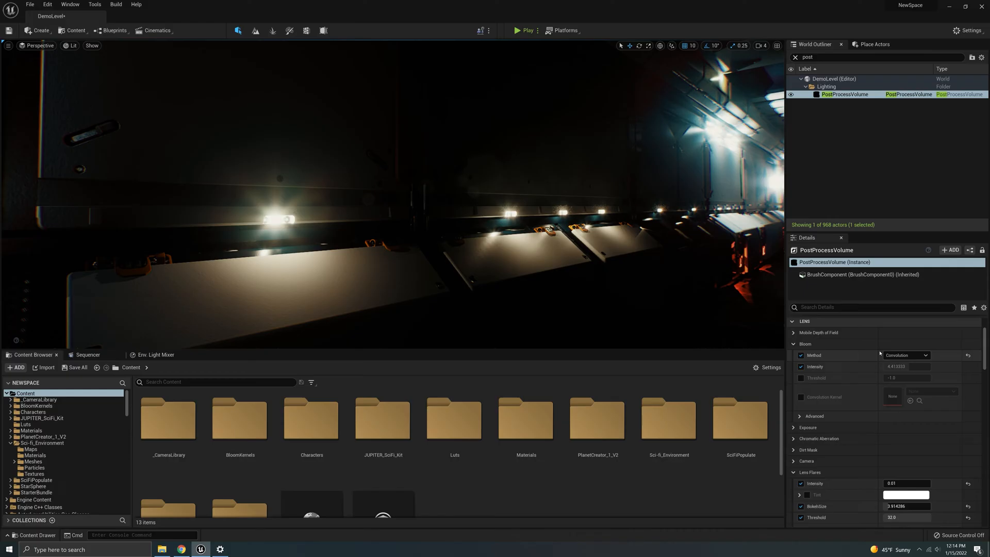
left_click(904, 355)
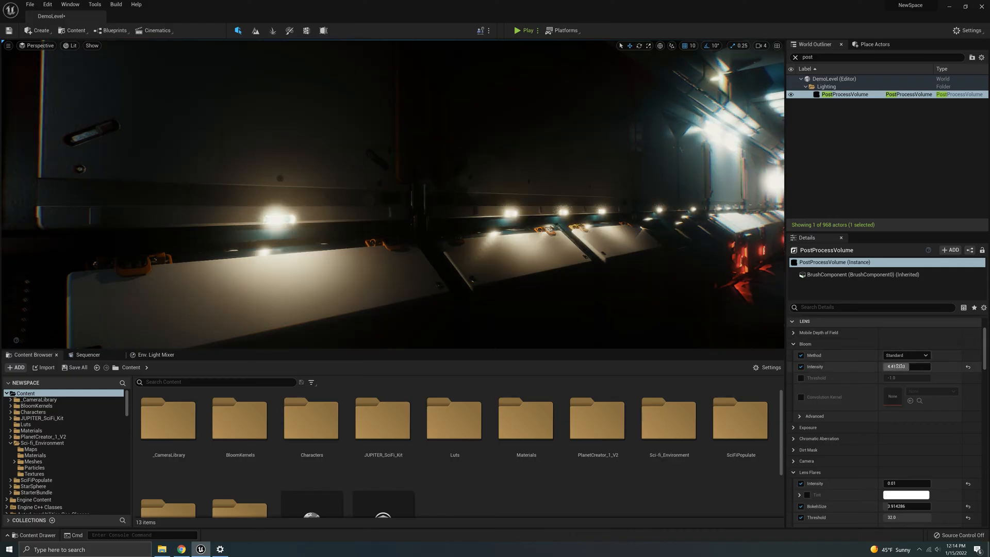
left_click(905, 354)
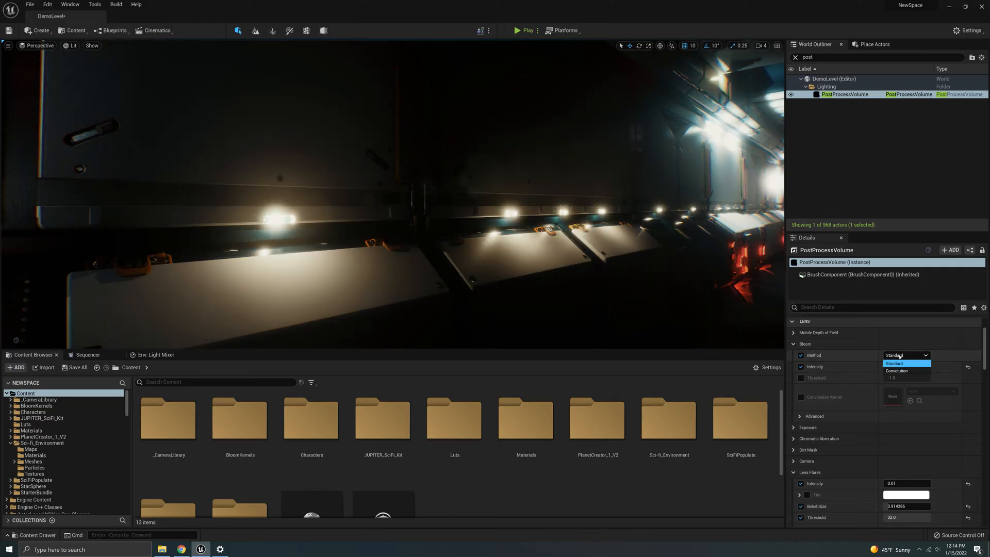
left_click(896, 371)
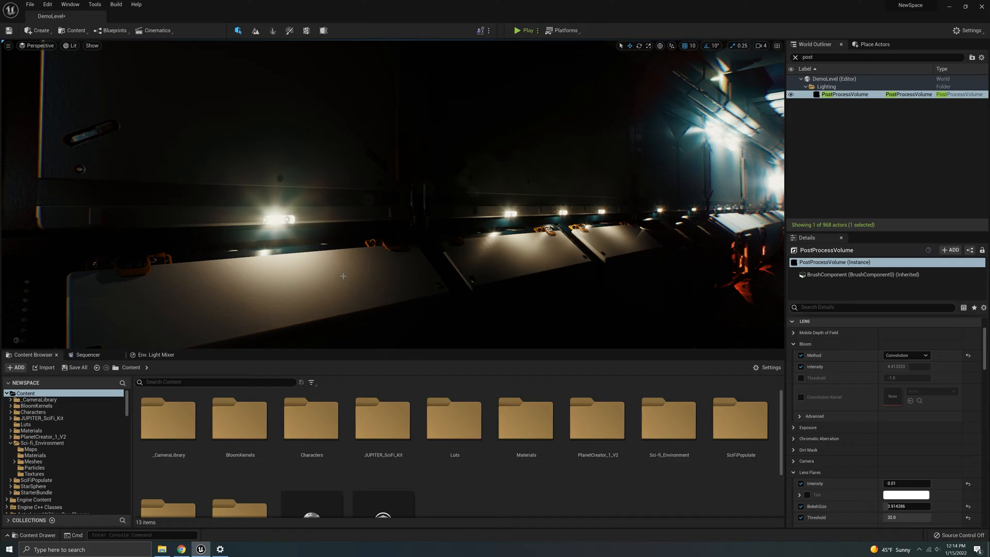
mouse_move(363, 271)
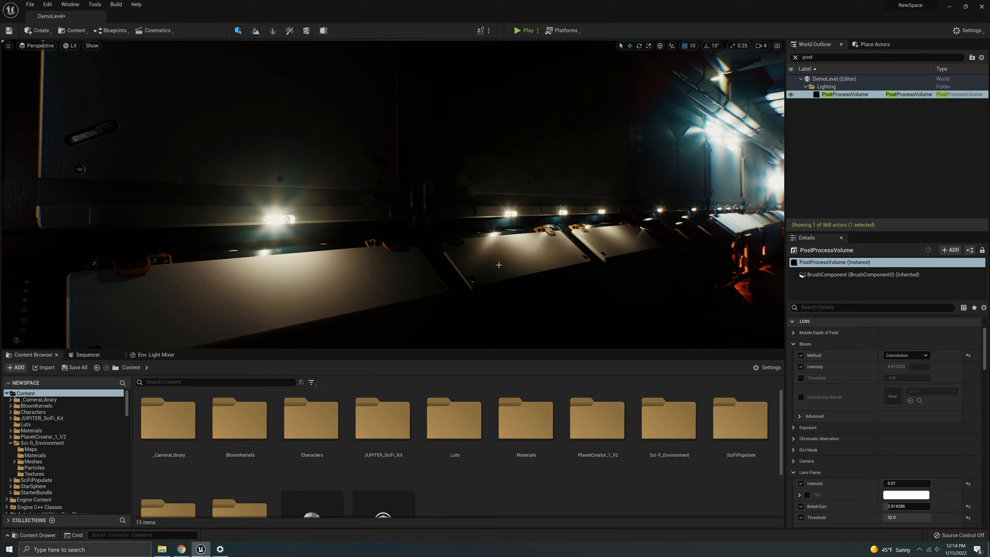
mouse_move(536, 287)
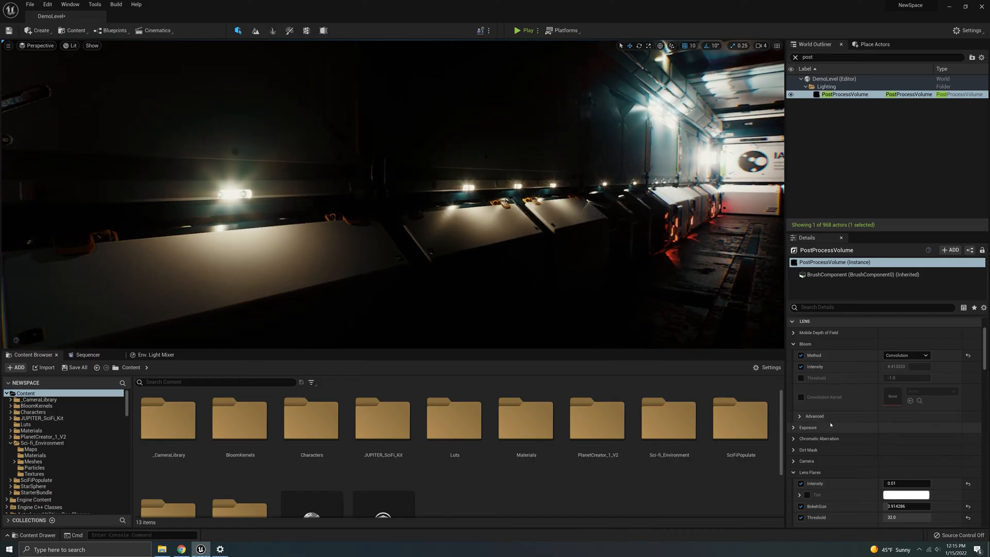
Expand the advanced bloom settings and edit the convolution scale value.
left_click(800, 415)
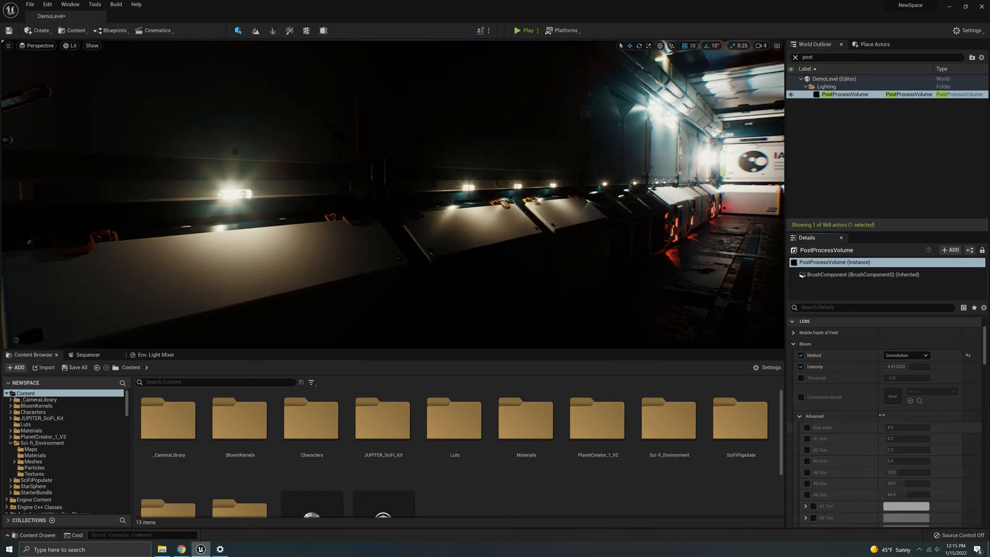
scroll("down", 3)
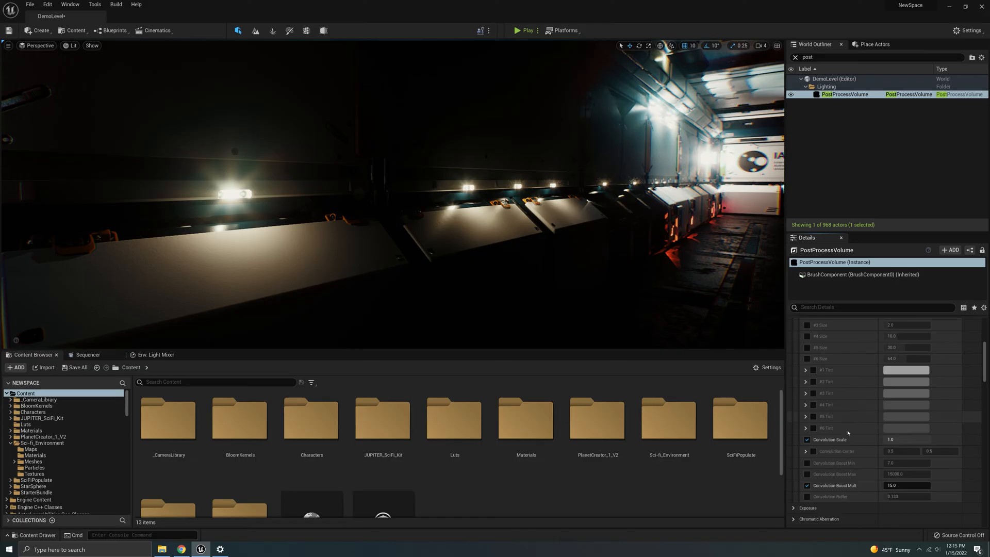
double_click(906, 439)
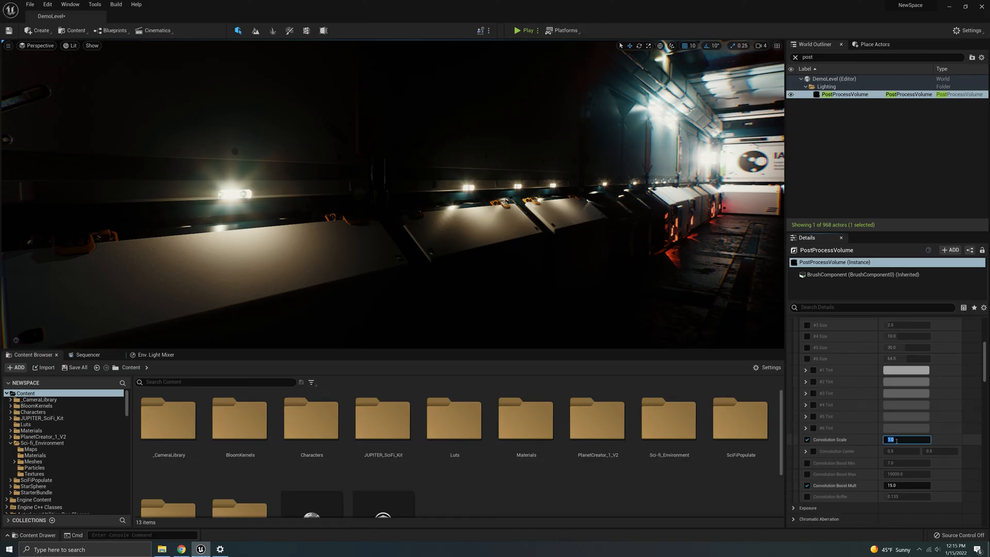
type("0")
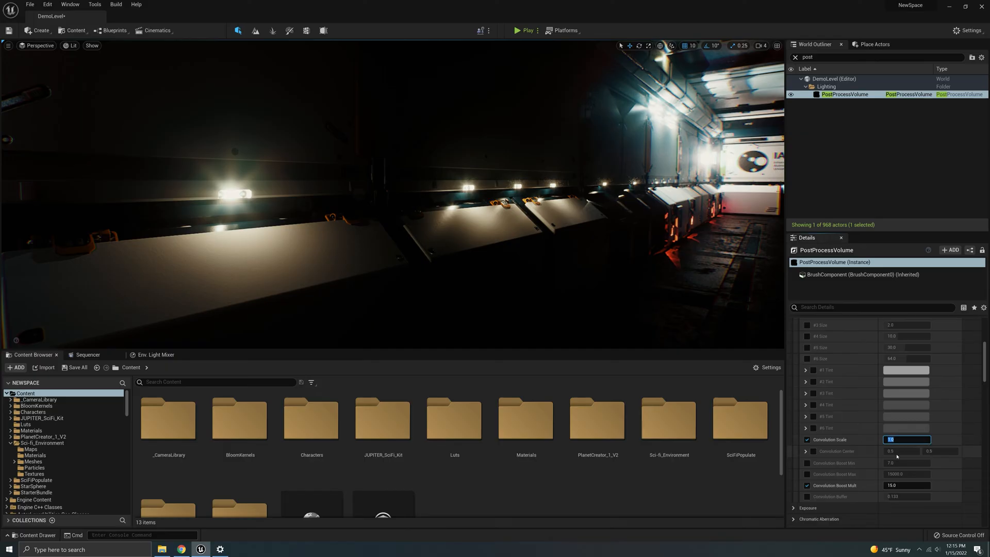
mouse_move(852, 484)
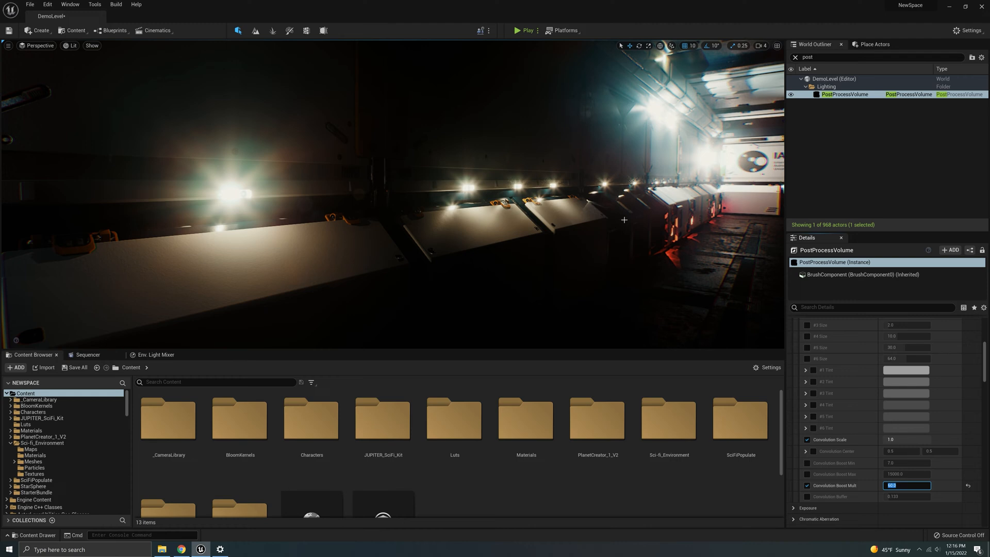
Enable the boost multiplier override and set Convolution Boost Mult to 15.
scroll("up", 3)
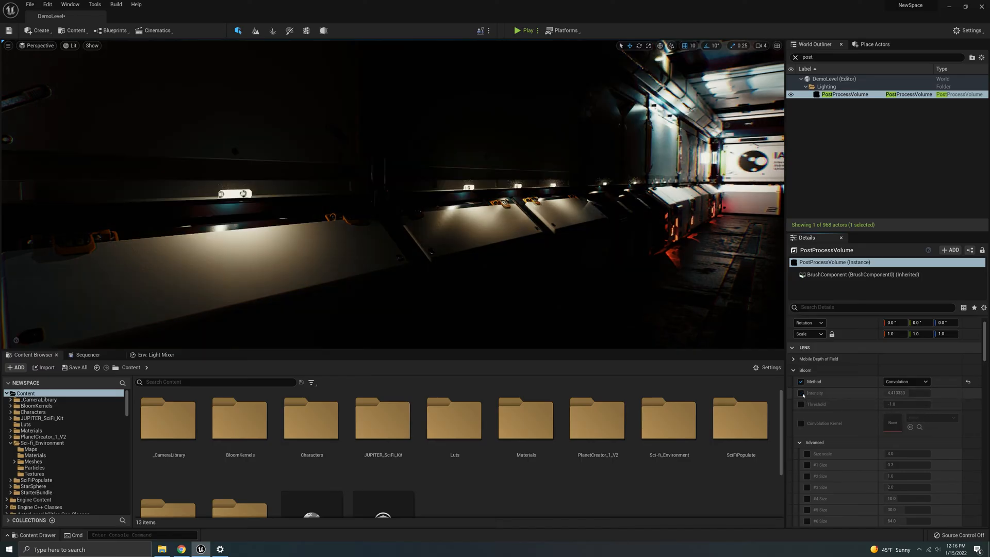
left_click(802, 393)
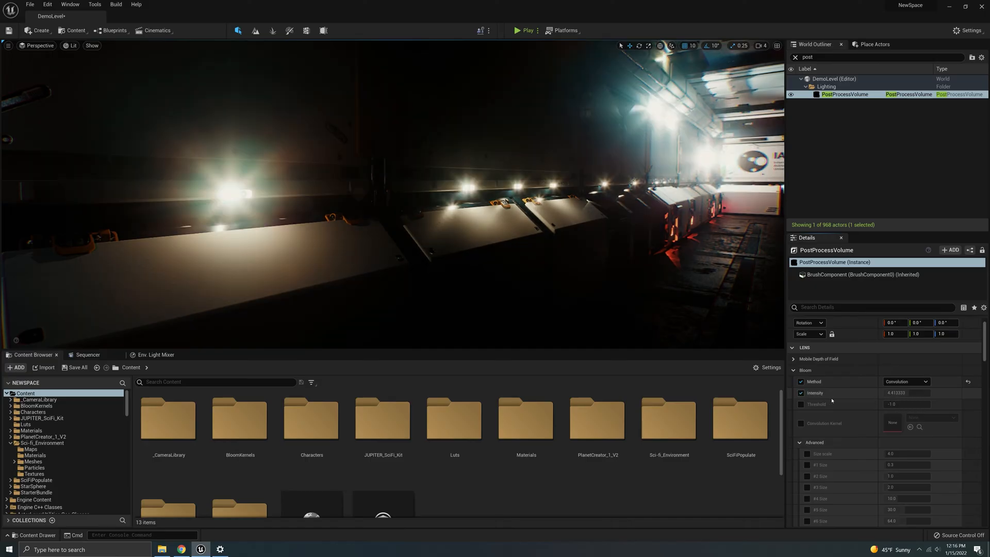
mouse_move(903, 395)
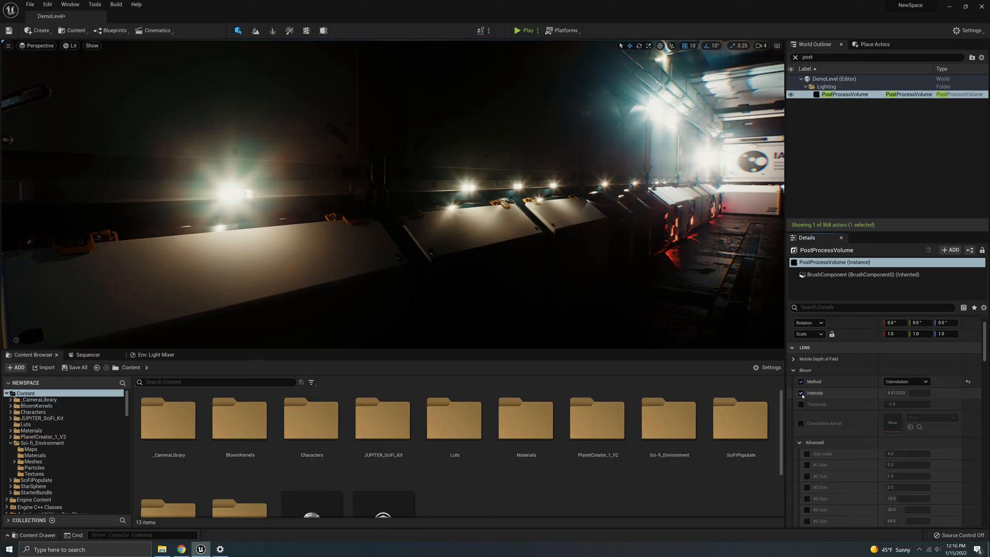
scroll("down", 3)
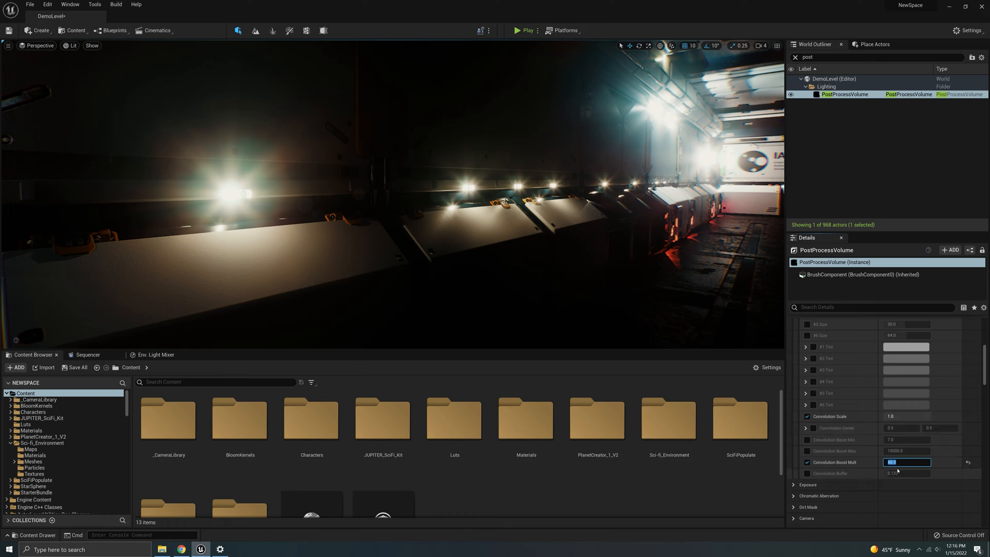
type("15")
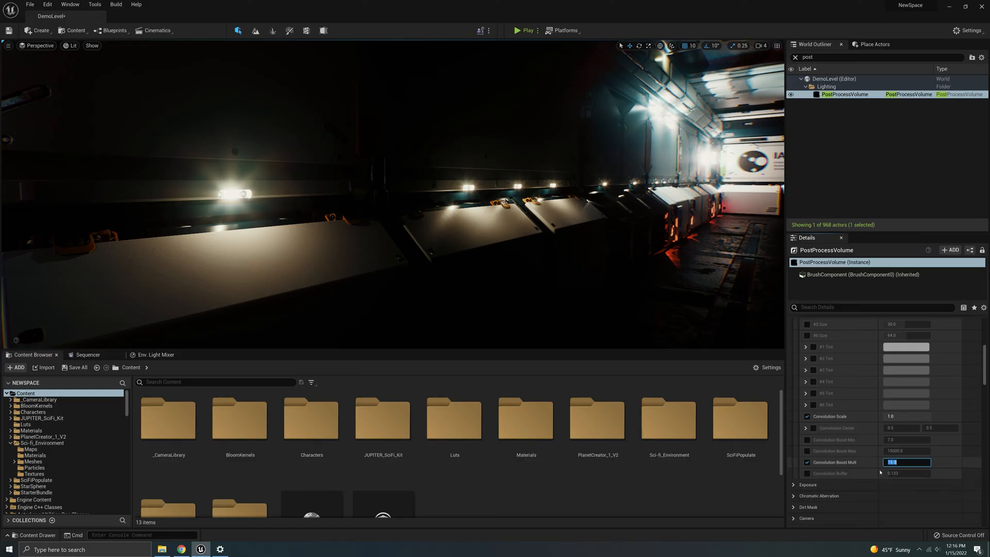
Scroll through the Convolution Bloom Kernels Pack marketplace gallery in Chrome.
scroll("up", 3)
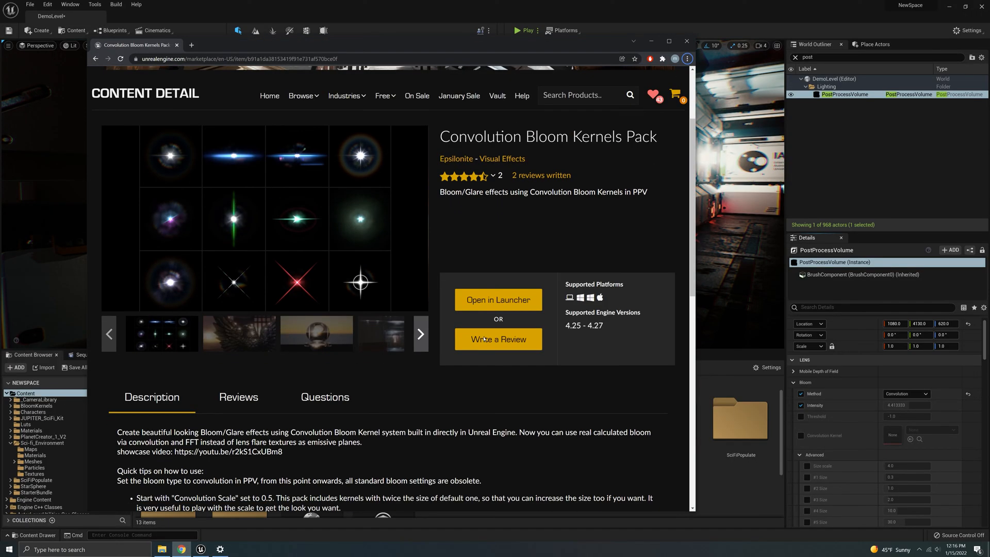
scroll("up", 3)
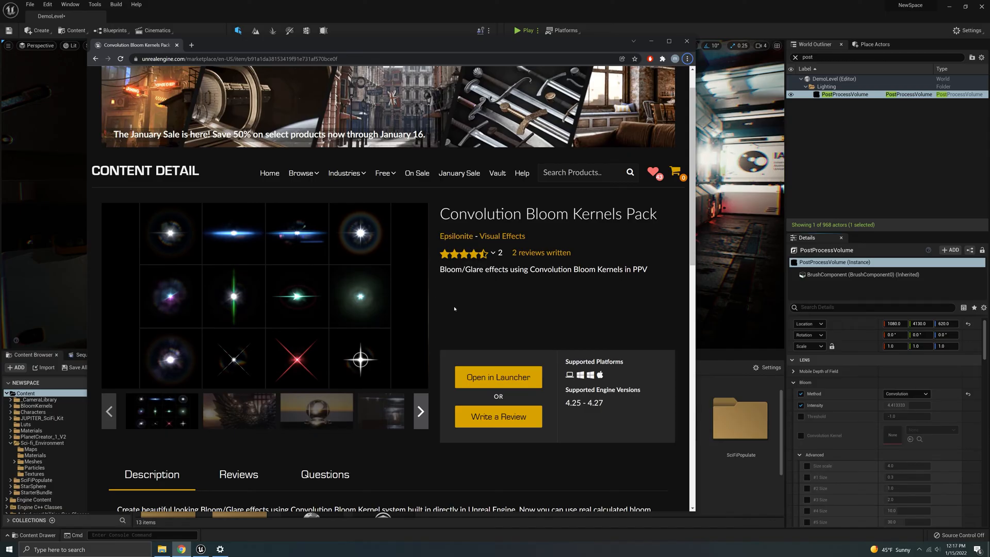
scroll("down", 3)
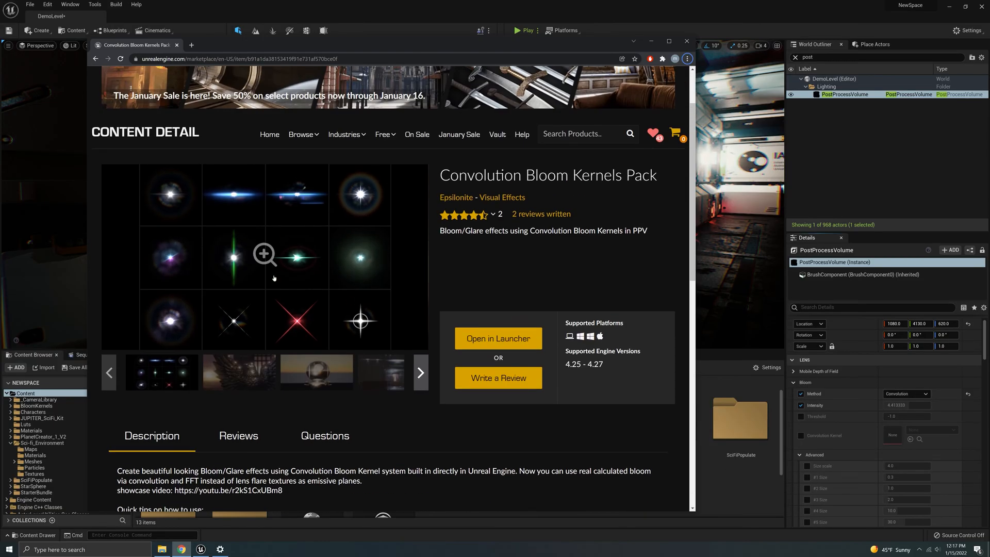
mouse_move(412, 308)
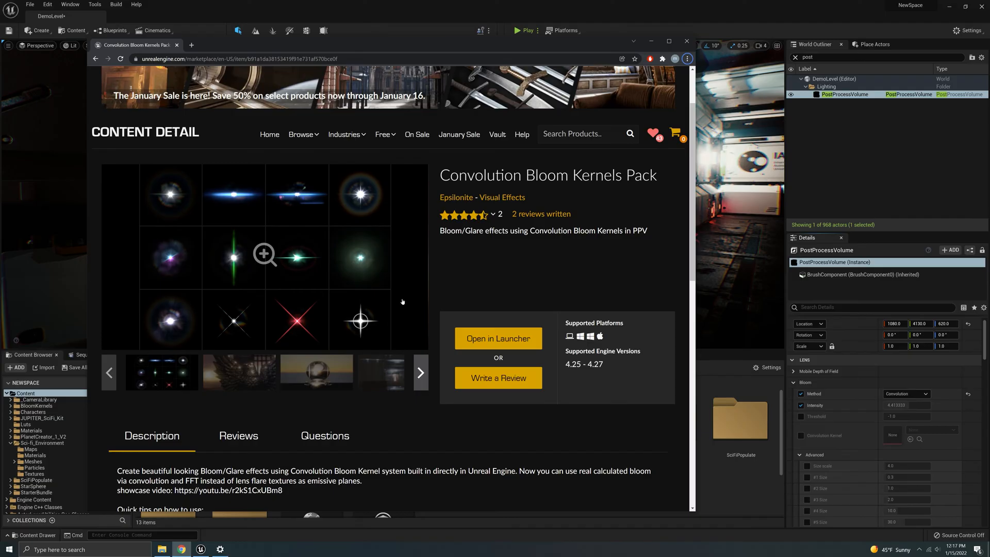
mouse_move(365, 311)
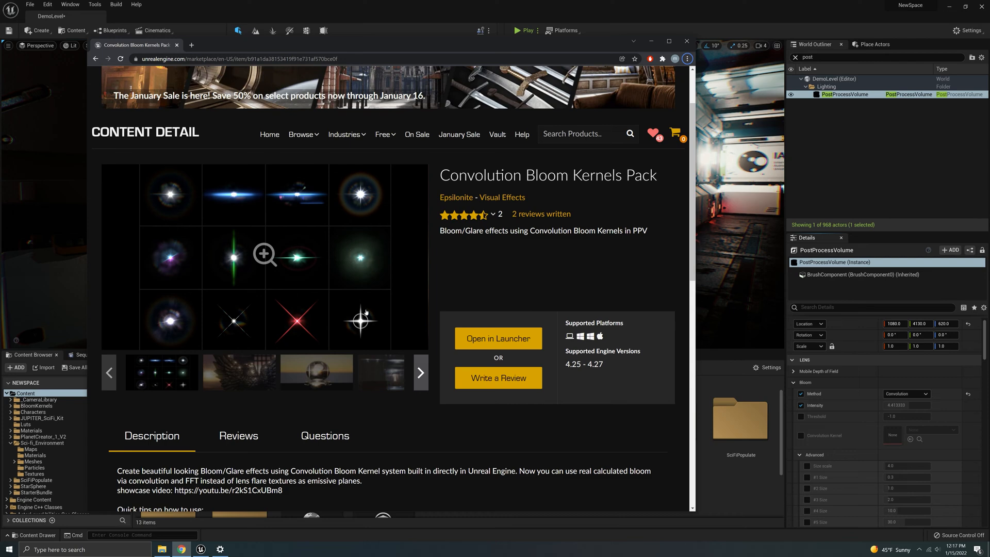
mouse_move(193, 317)
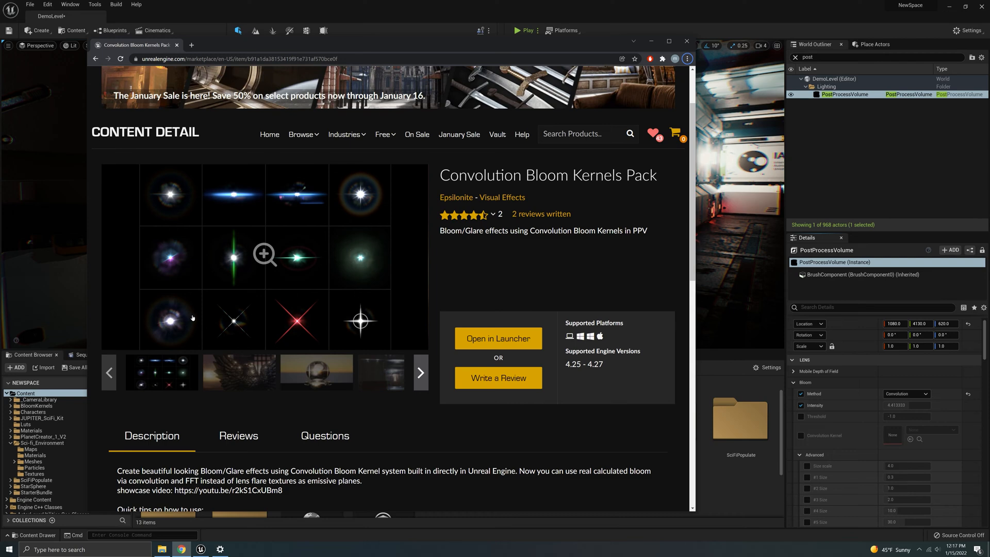
mouse_move(334, 209)
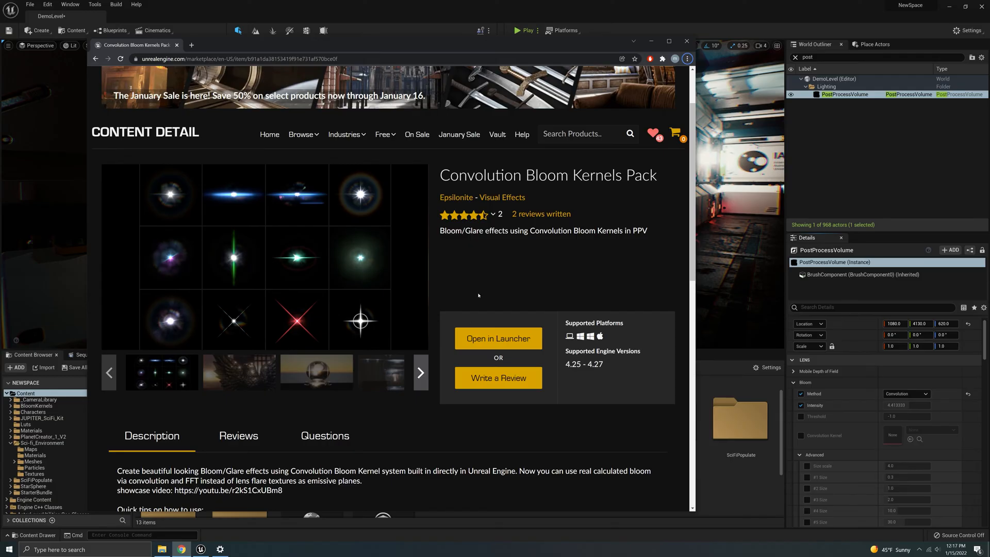
mouse_move(447, 286)
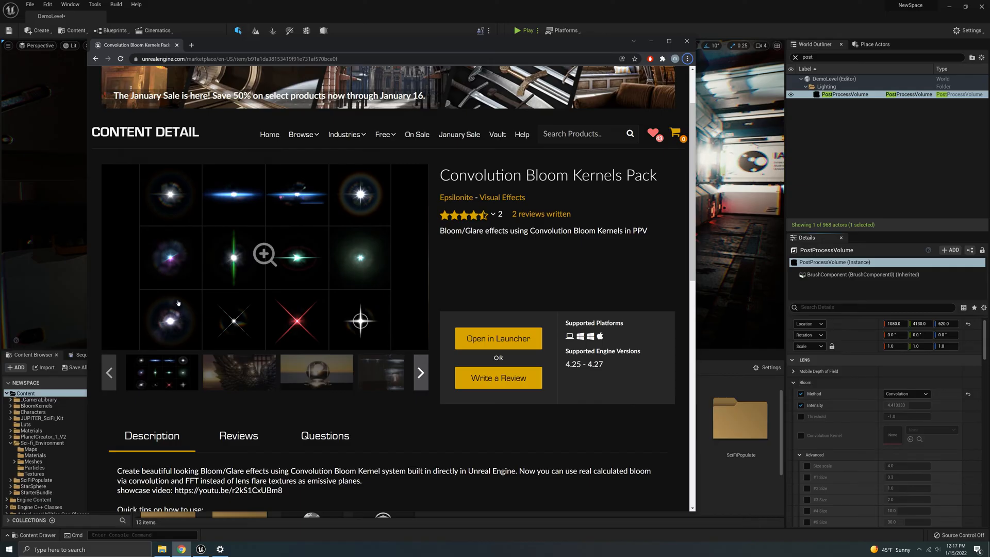
Return to the editor and browse into BloomKernels > Textures in the Content Browser.
left_click(687, 41)
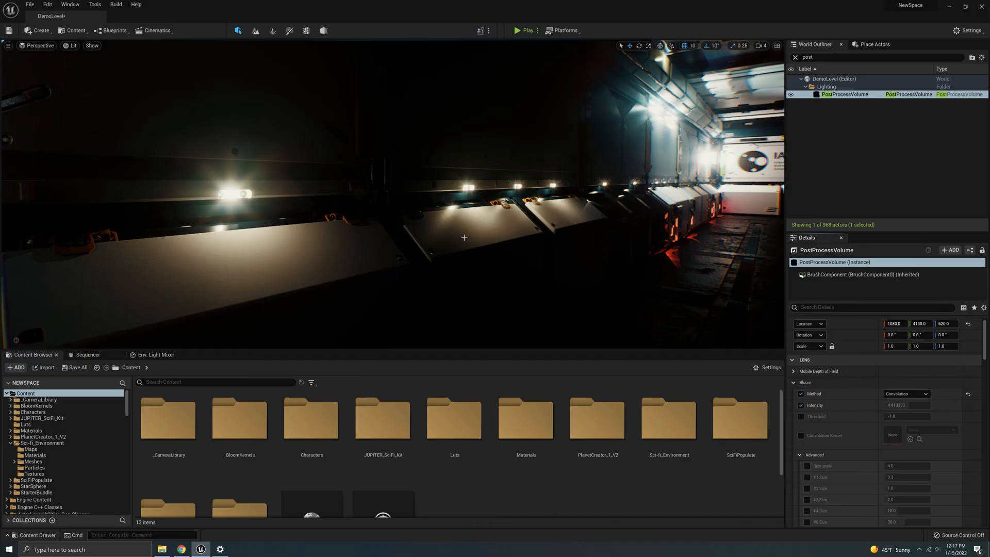
left_click(383, 418)
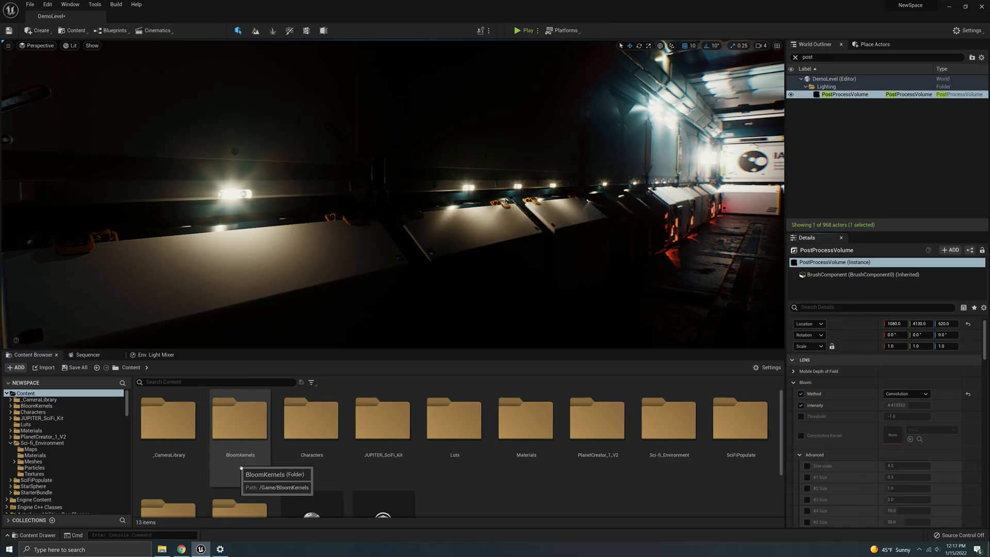
double_click(240, 420)
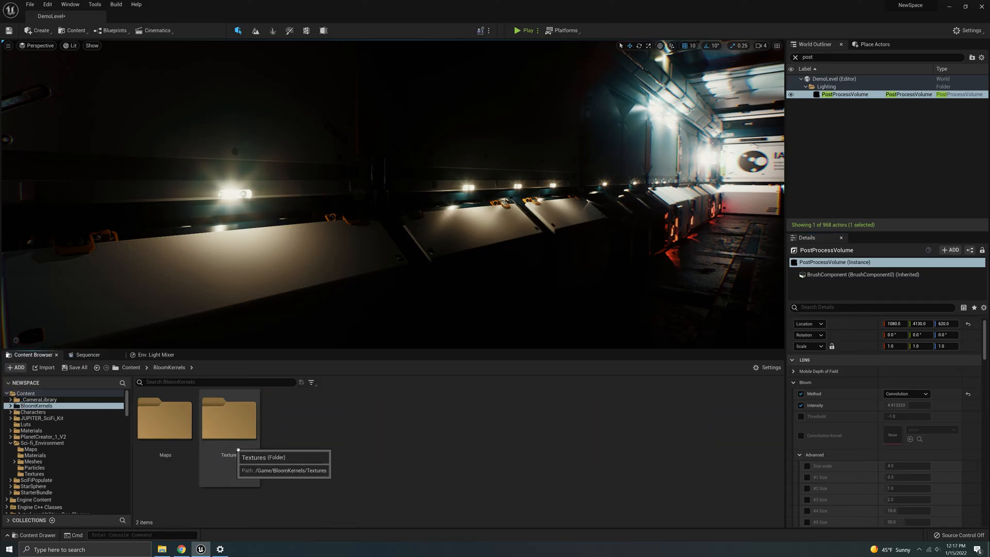
double_click(229, 416)
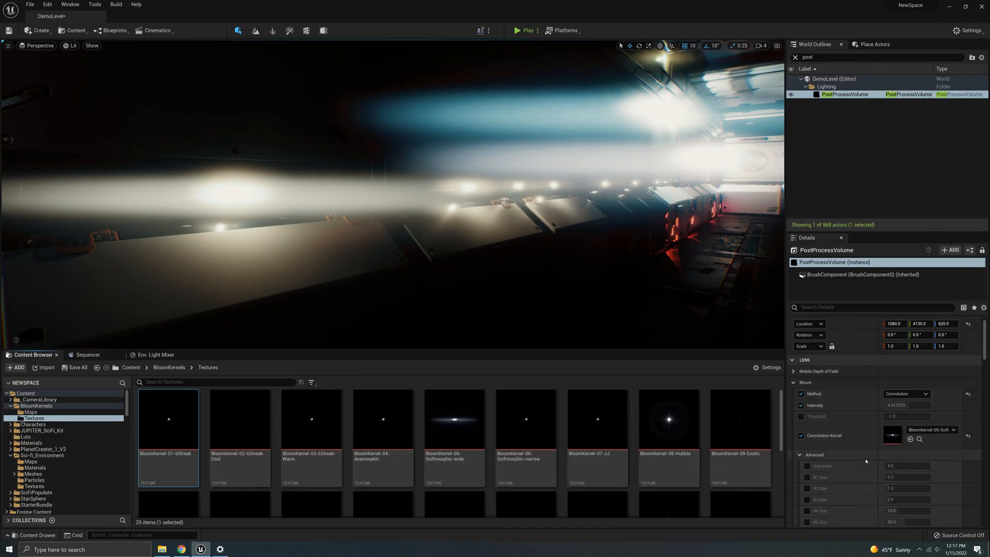
mouse_move(868, 459)
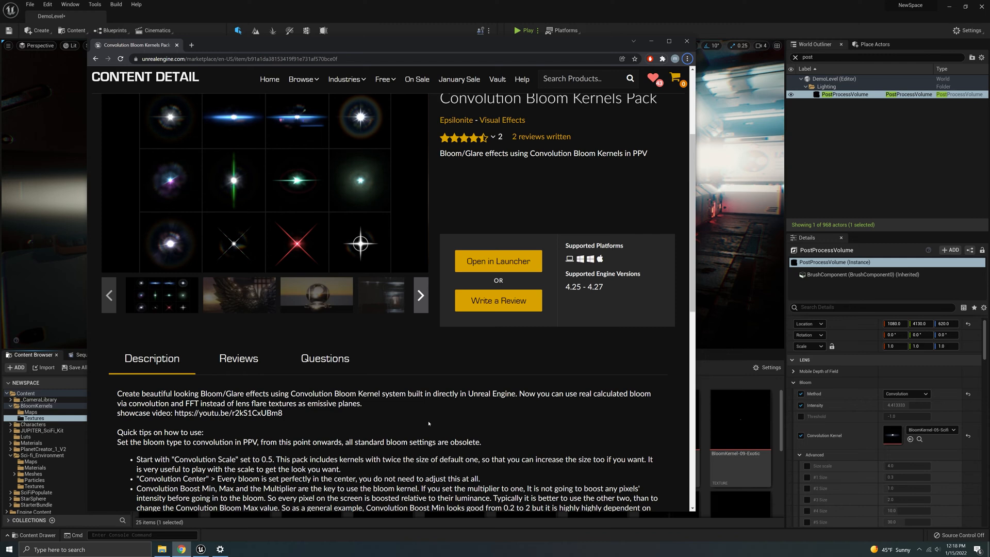
scroll("down", 3)
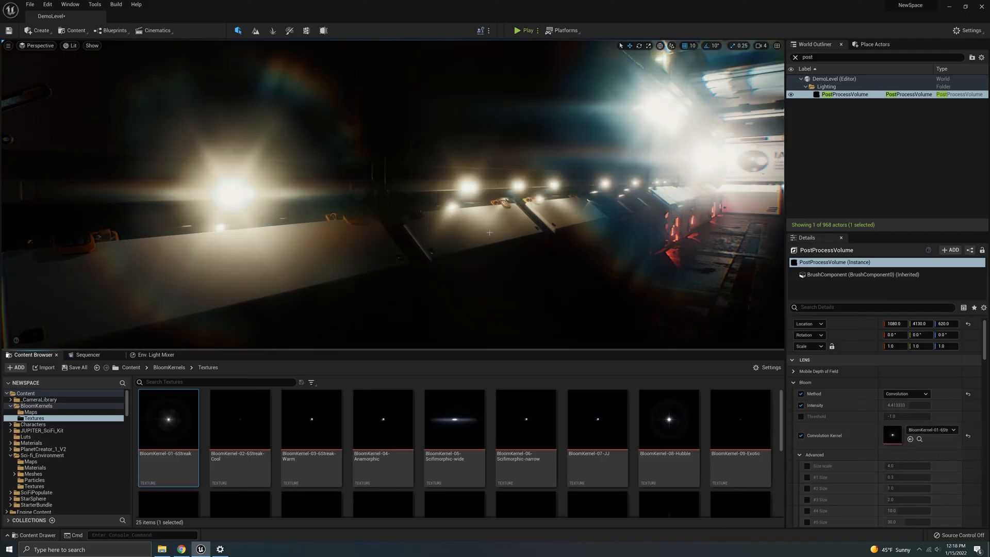
Set Convolution Scale to 0.5 and select the boost multiplier value for editing.
scroll("down", 3)
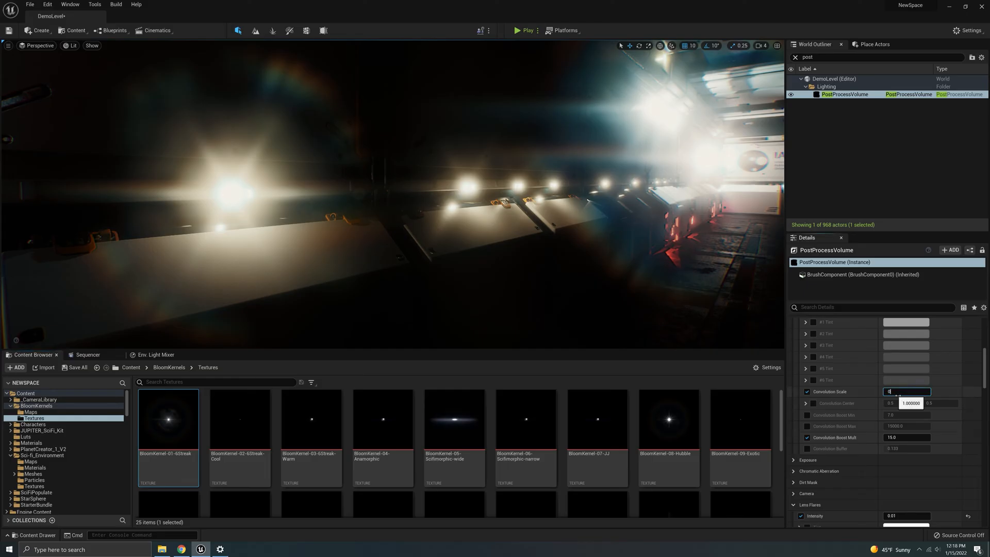
type("0.5")
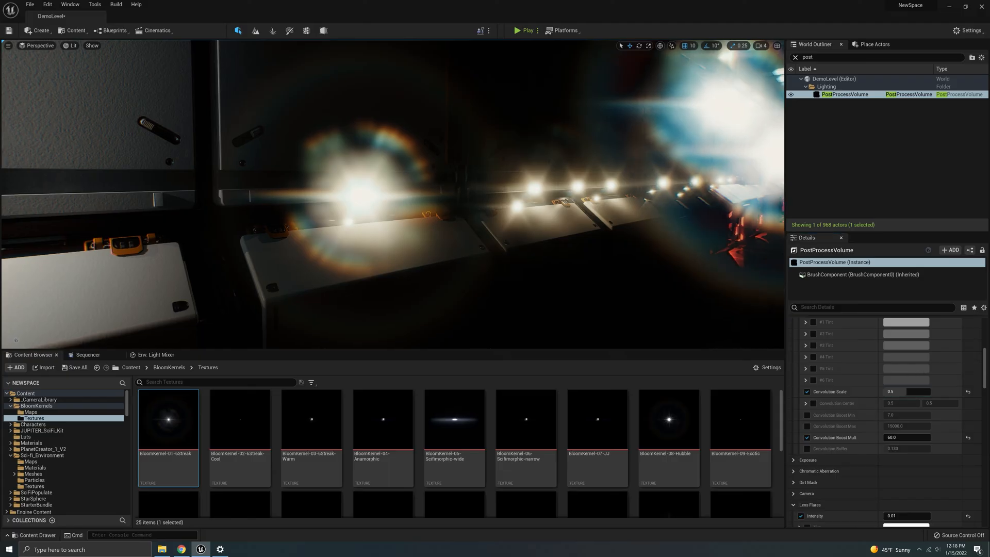
triple_click(906, 437)
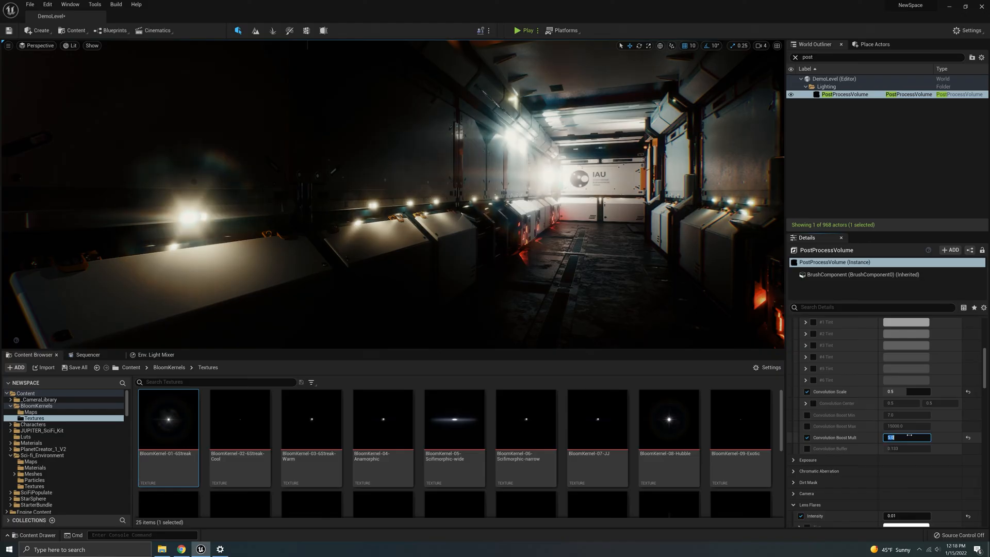
mouse_move(611, 303)
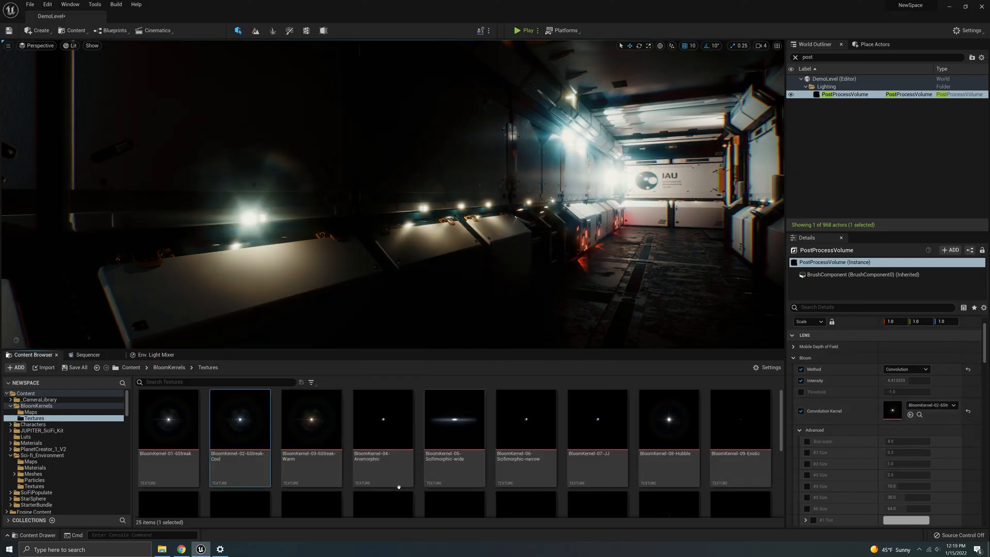
mouse_move(471, 312)
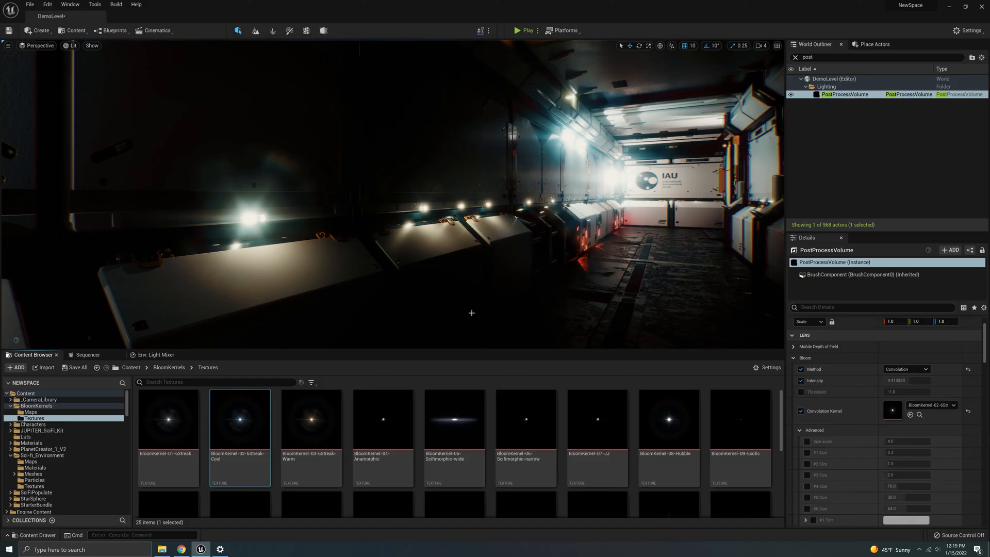
Assign the narrow softmorphic kernel texture as the convolution kernel.
left_click(525, 419)
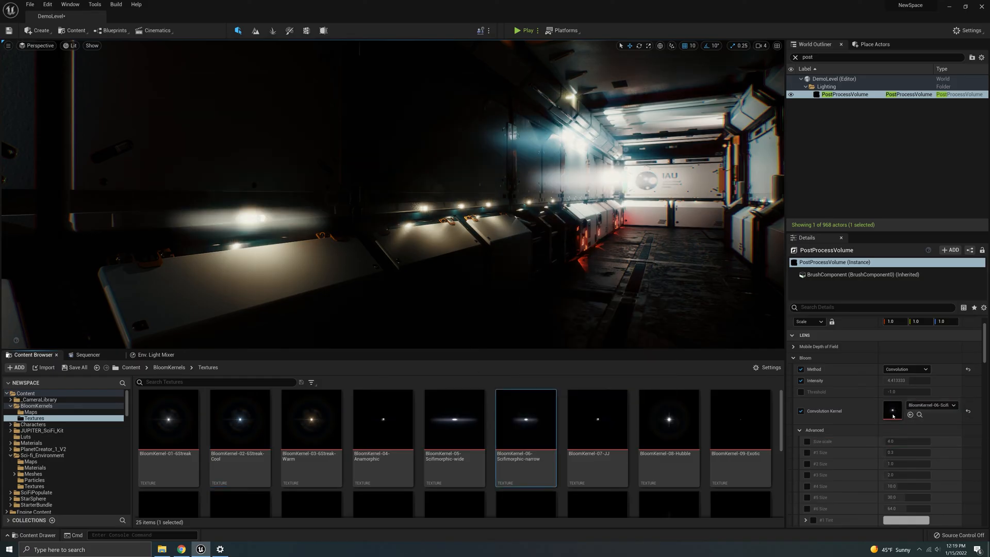
left_click(596, 419)
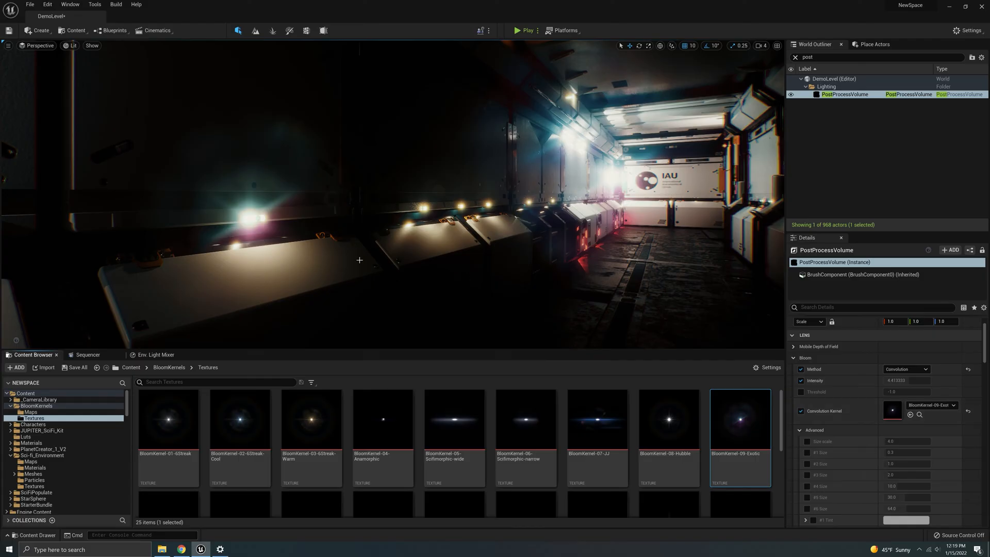
scroll("down", 3)
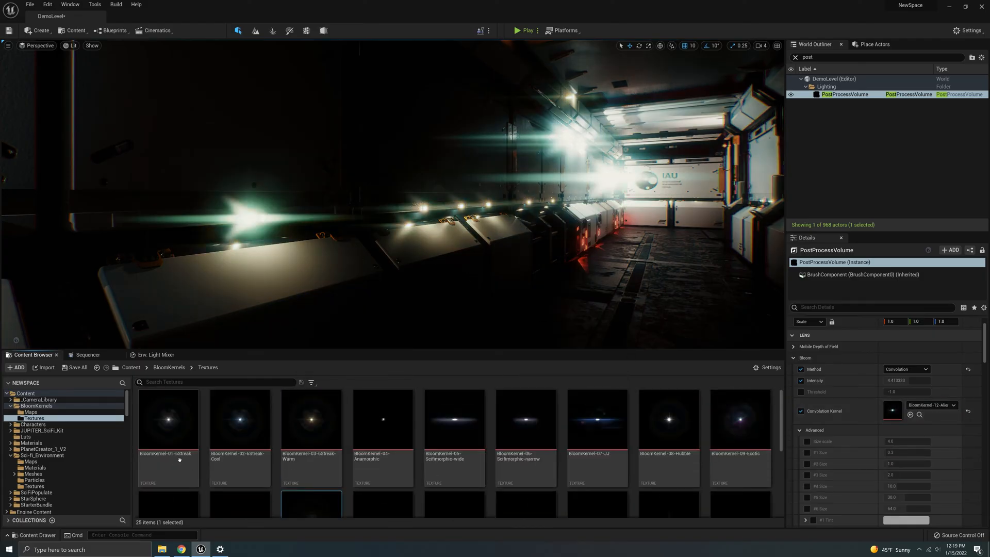
mouse_move(238, 420)
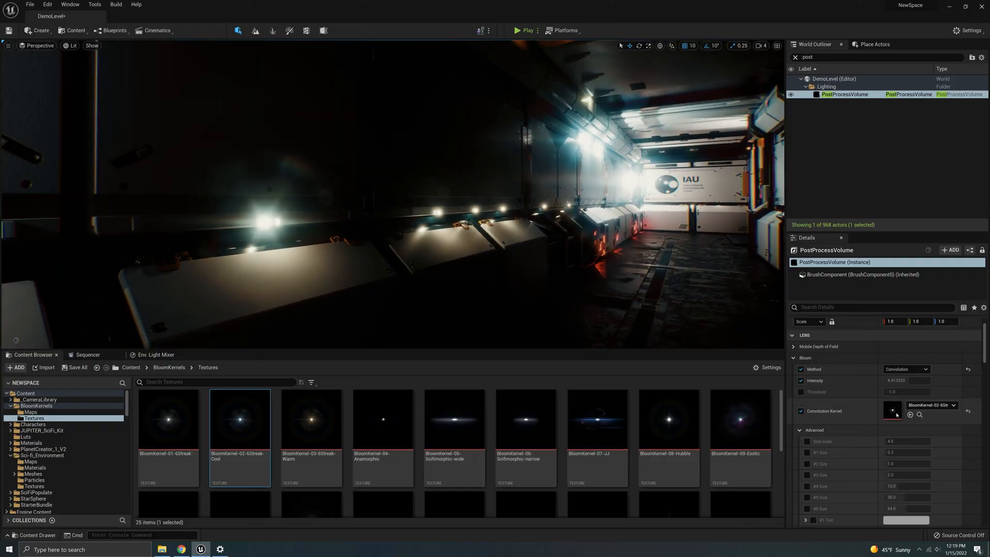
mouse_move(834, 429)
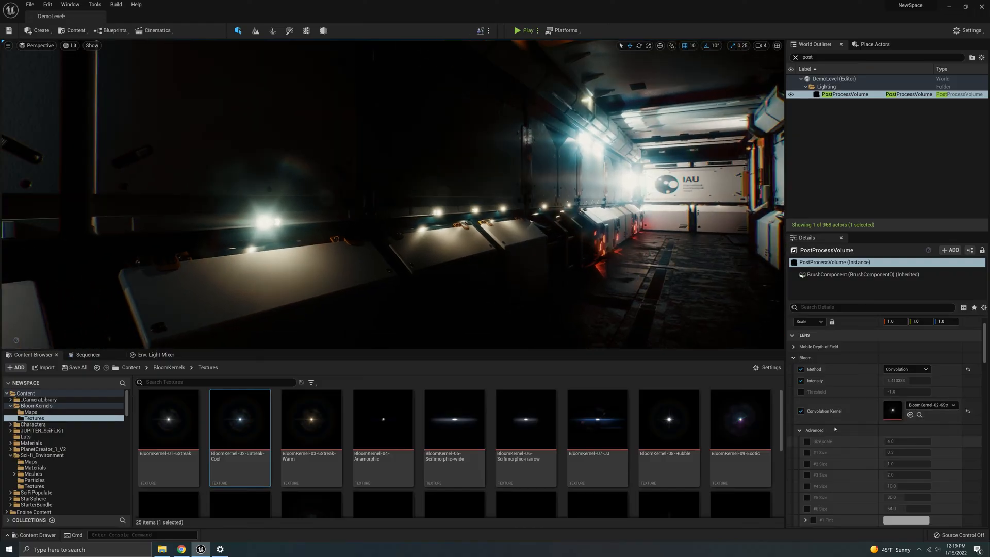
Clear the convolution kernel to None and set the boost multiplier back to 15.0.
left_click(931, 411)
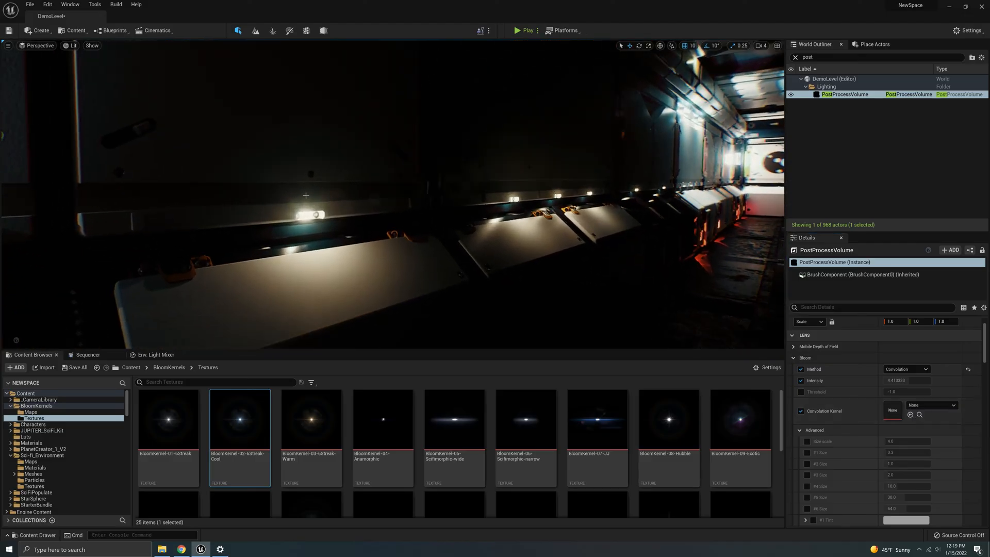
scroll("down", 3)
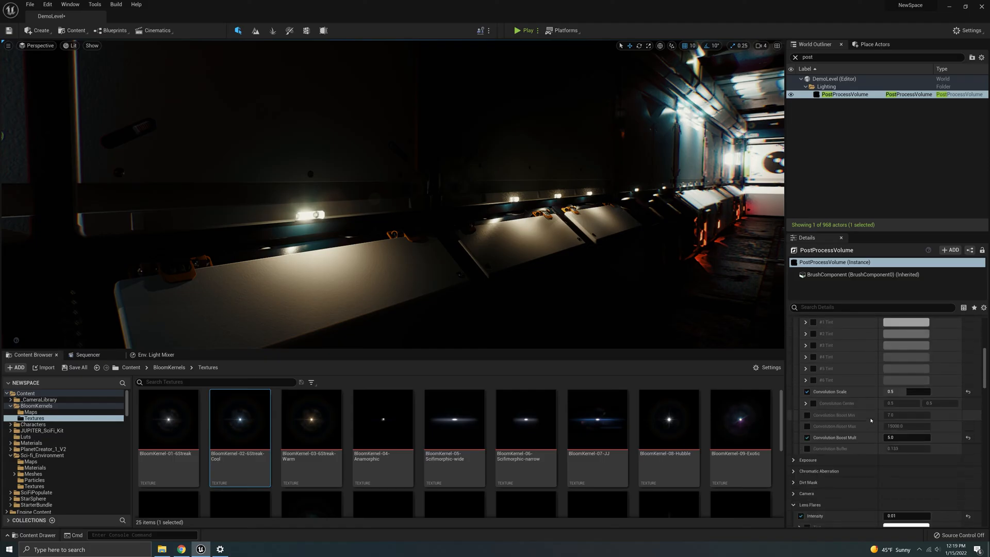
type("15.0")
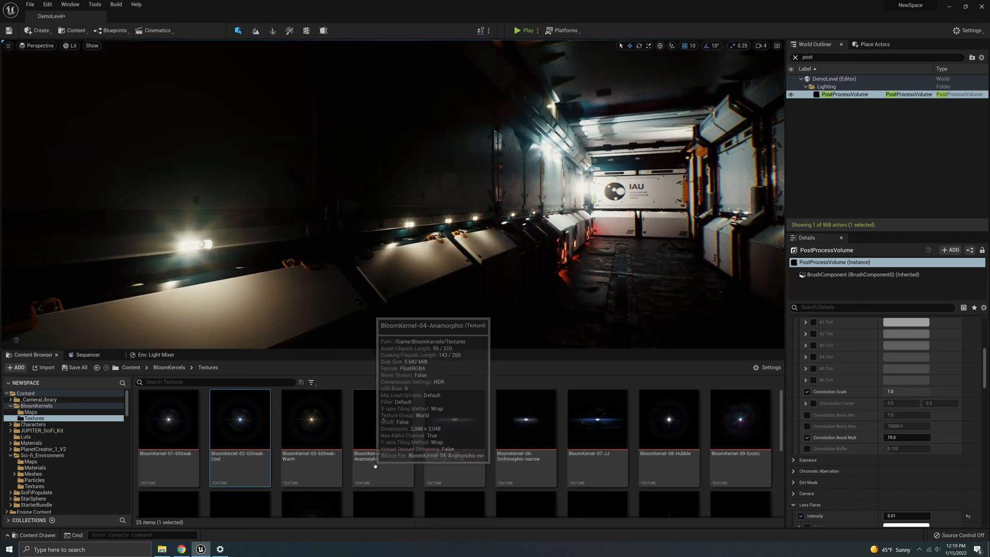
scroll("down", 3)
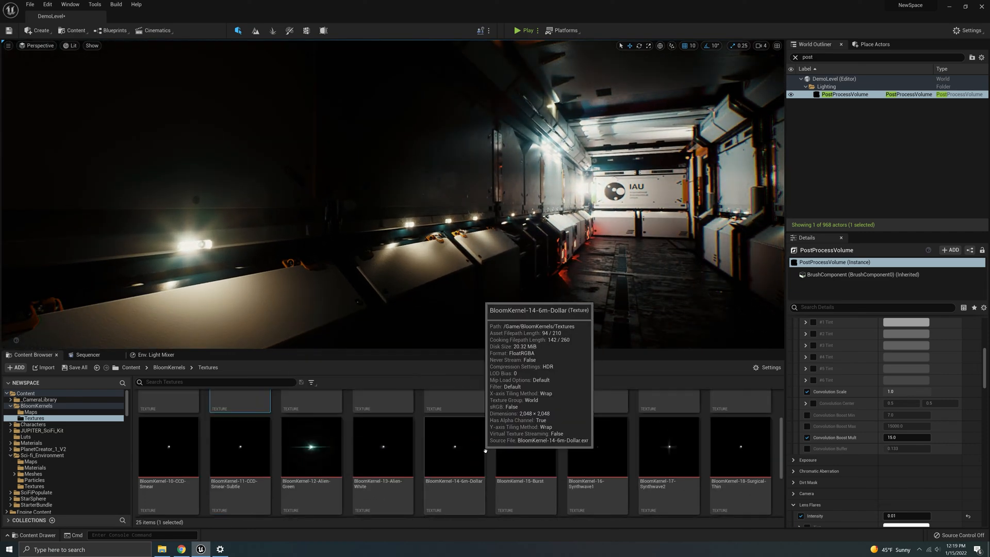
scroll("up", 3)
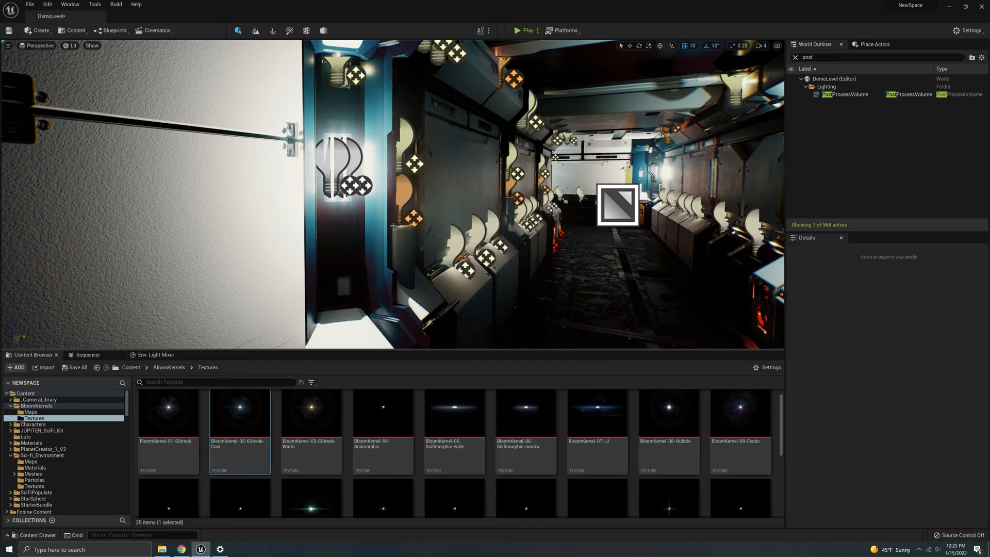
mouse_move(356, 219)
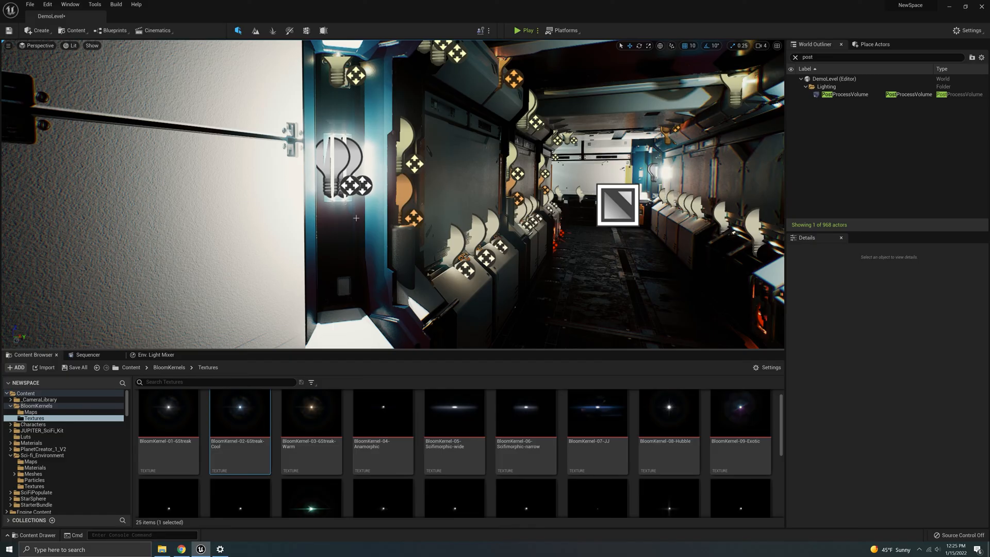
left_click(356, 170)
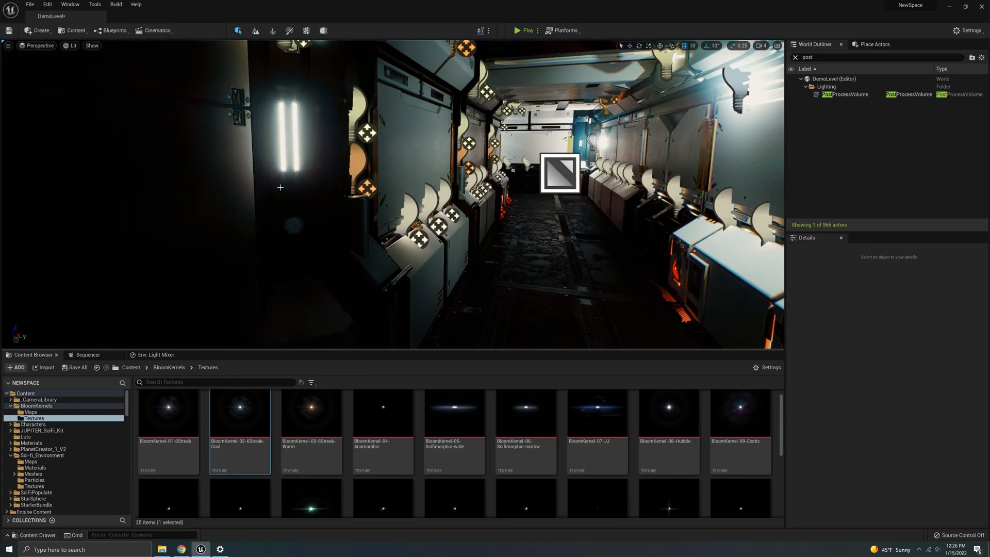
mouse_move(292, 155)
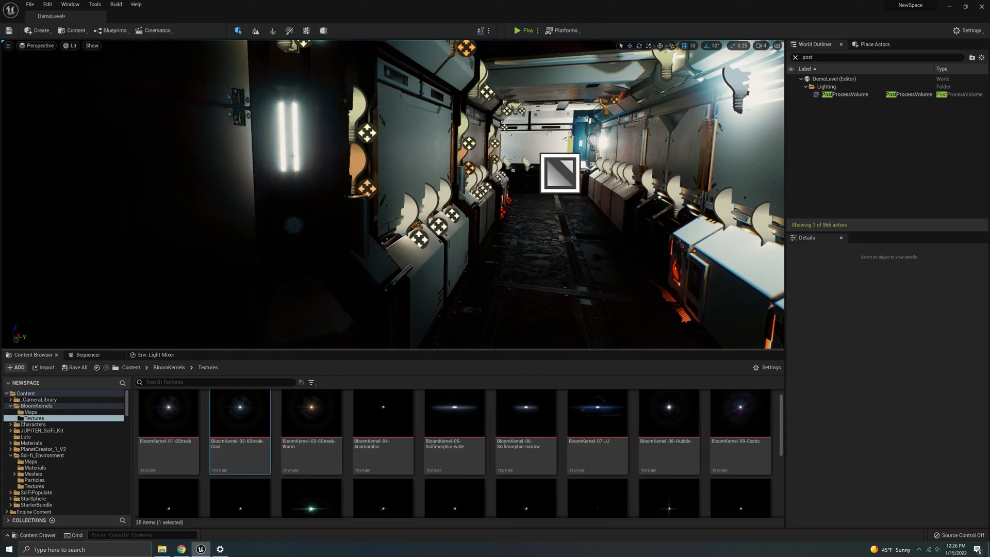
mouse_move(302, 181)
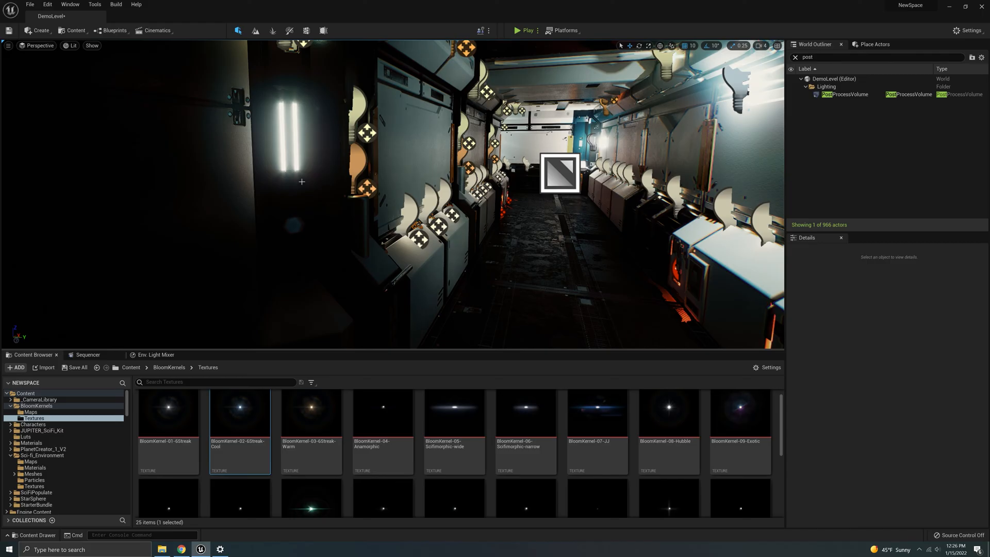
mouse_move(305, 191)
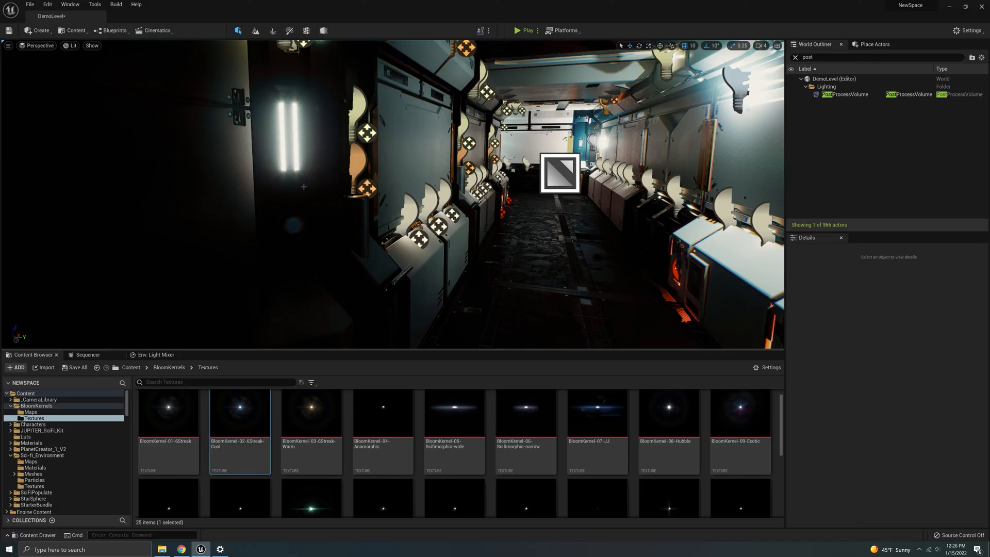
mouse_move(292, 187)
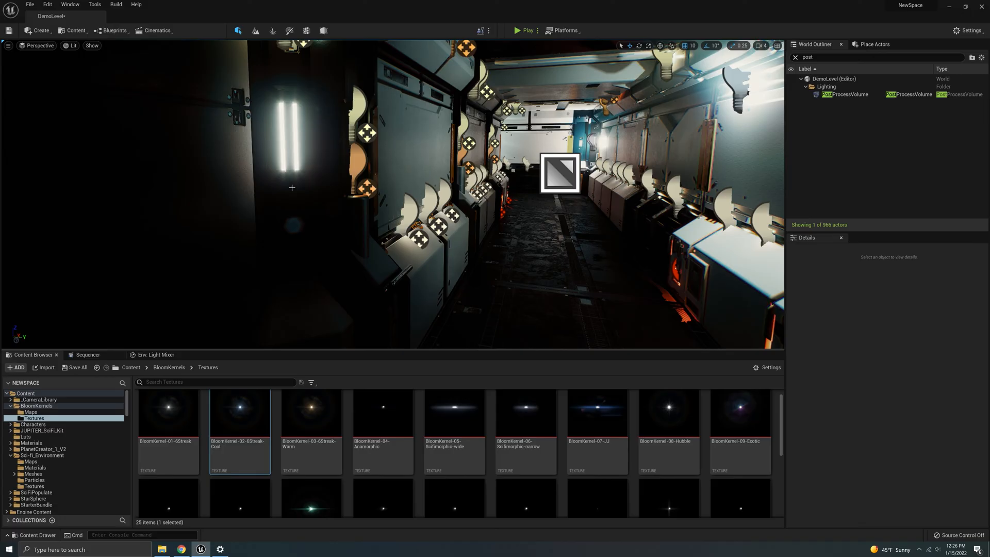
mouse_move(294, 148)
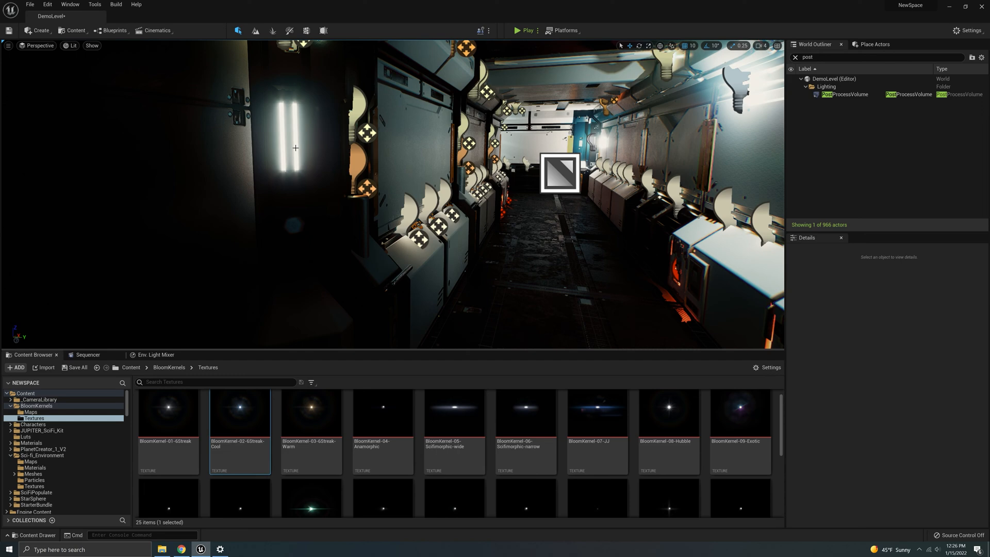
mouse_move(524, 229)
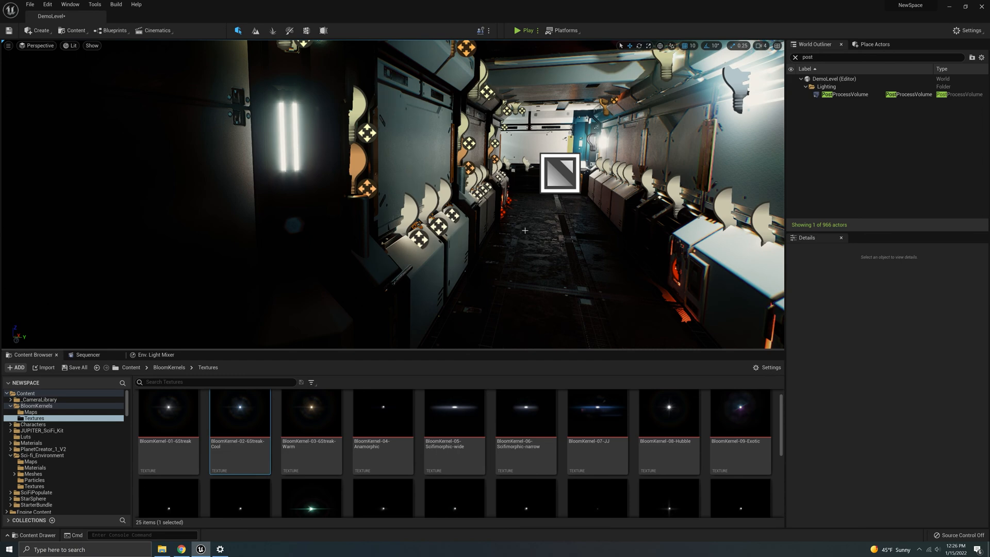
mouse_move(362, 306)
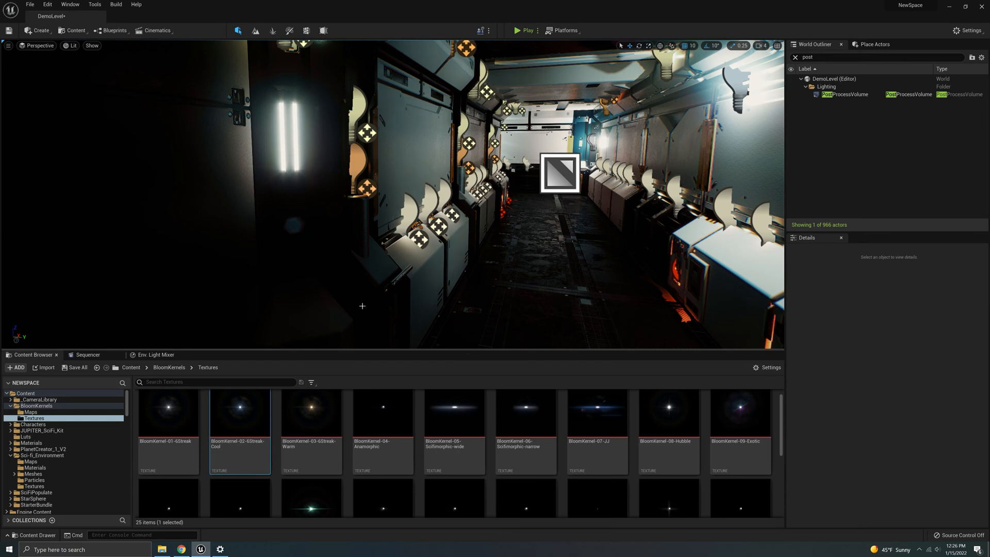
left_click(131, 367)
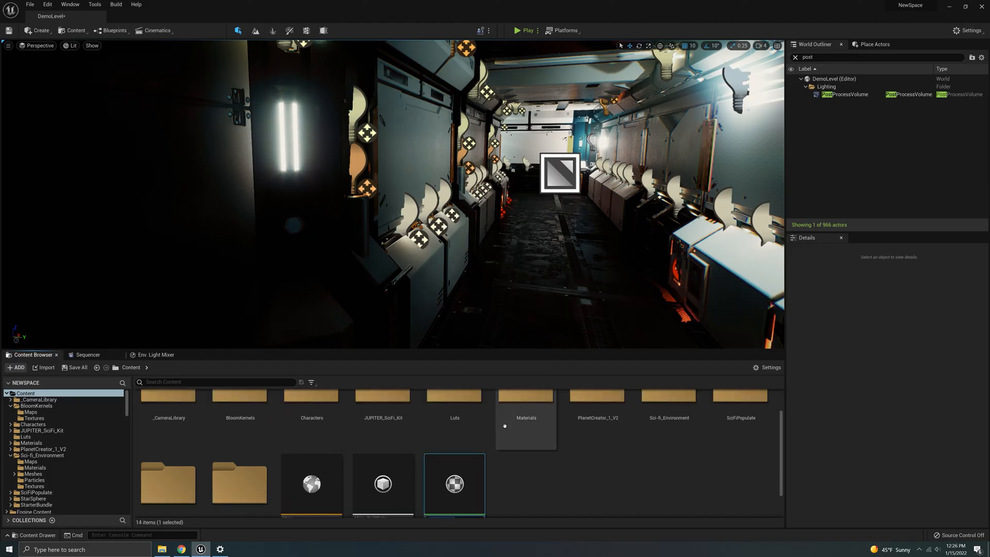
Open NewMaterial and set its Shading Model to Unlit.
double_click(455, 484)
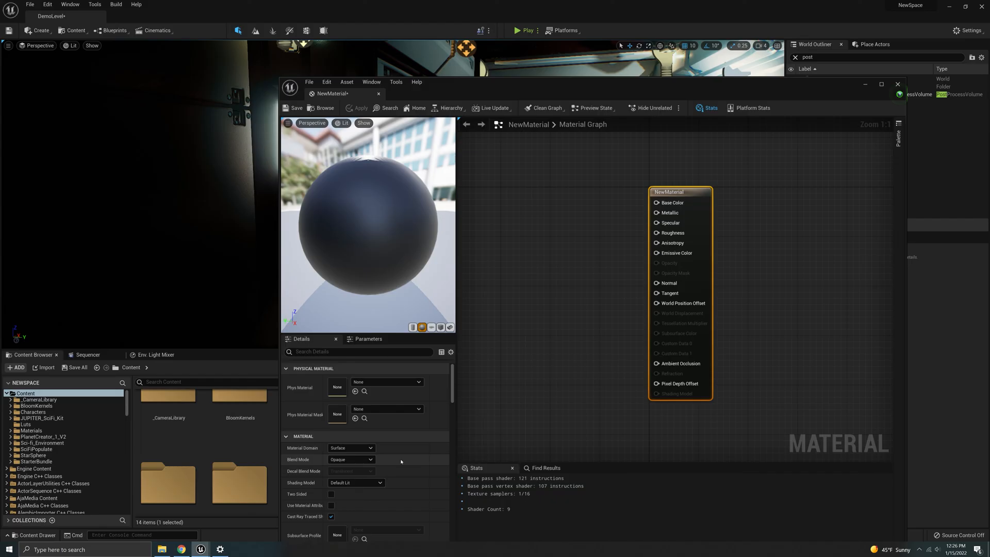
left_click(356, 482)
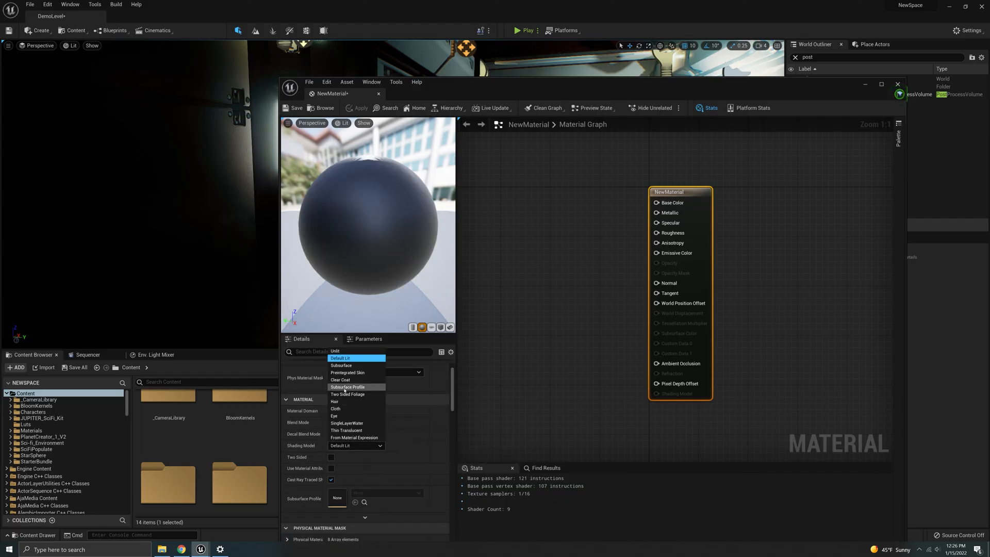
left_click(339, 358)
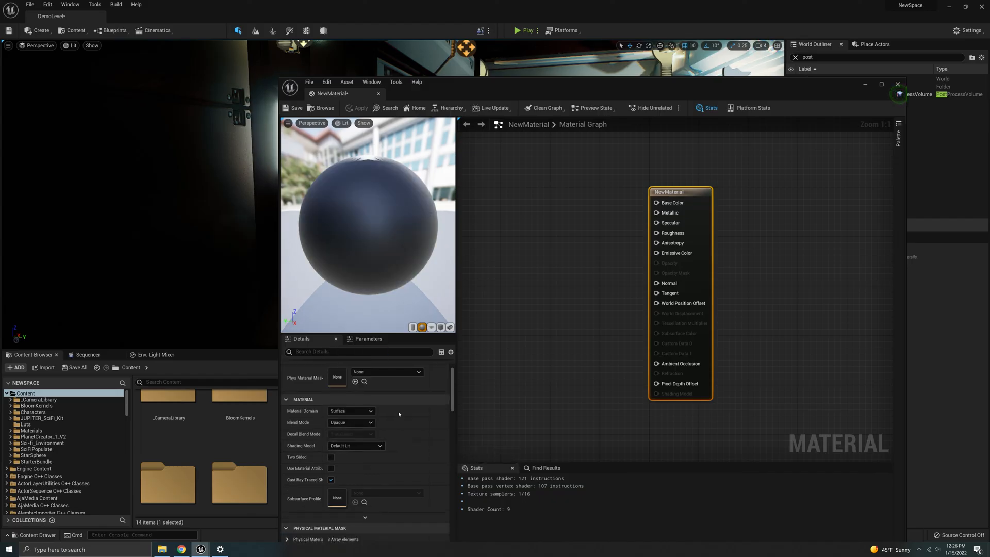
left_click(355, 445)
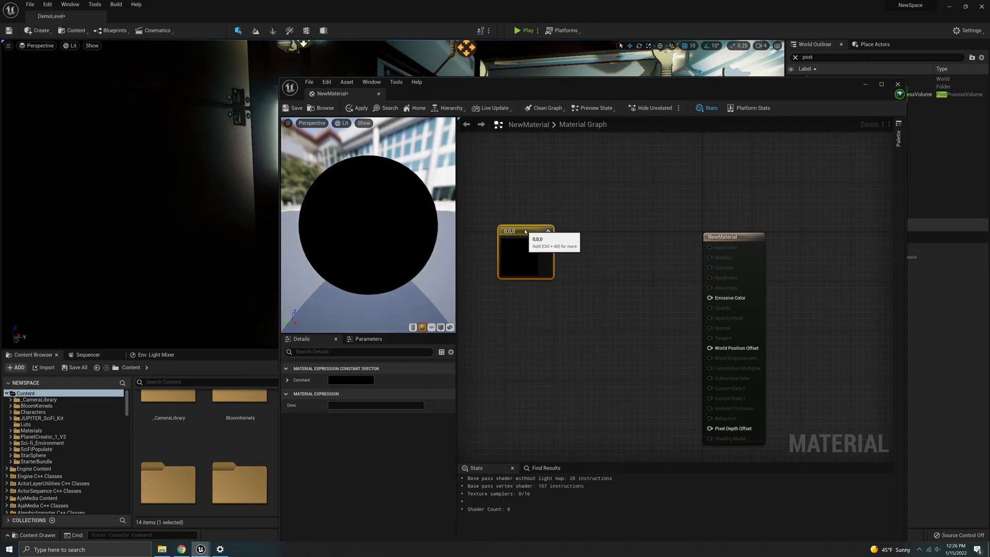
mouse_move(553, 302)
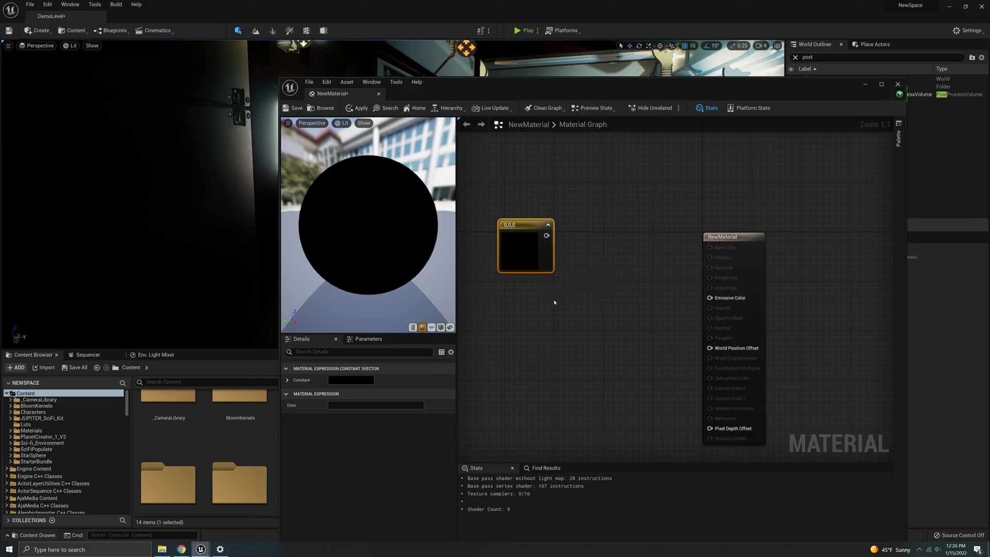
mouse_move(546, 300)
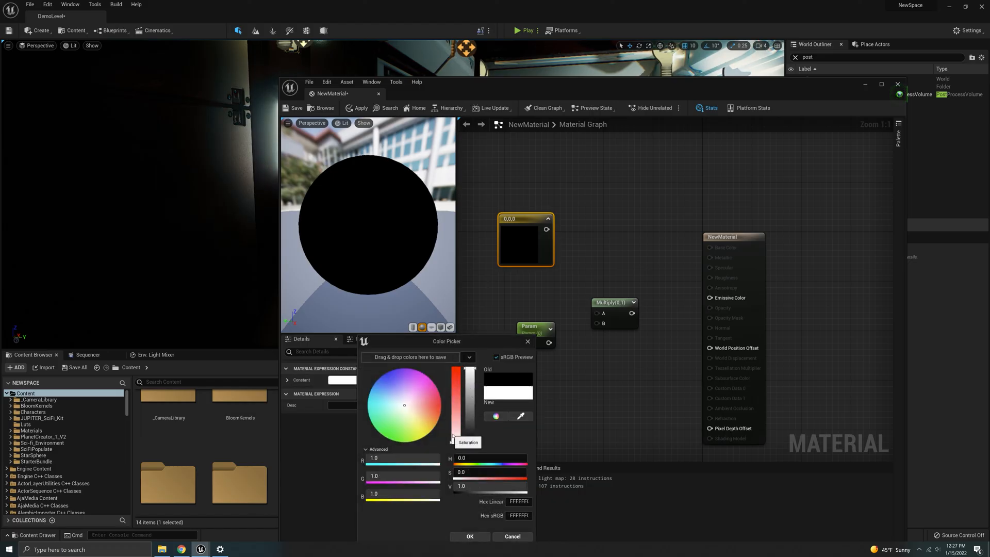
Feed a blue constant times the intensity parameter into Emissive Color and apply.
left_click(429, 418)
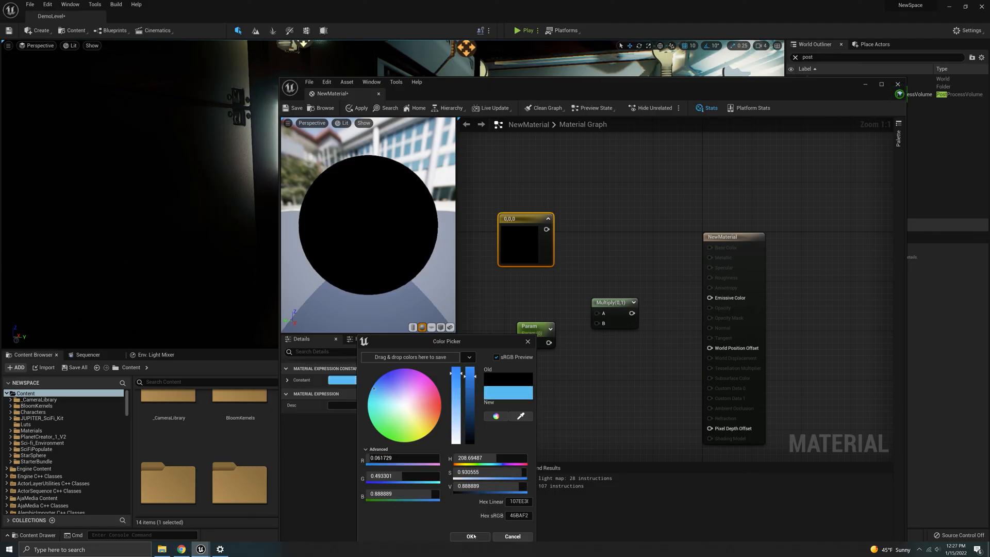
left_click(471, 536)
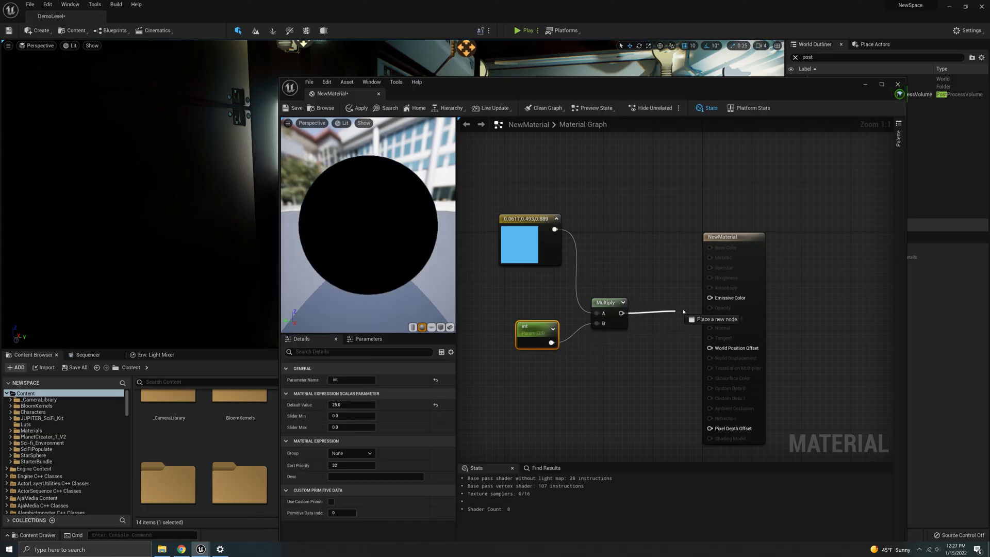
left_click(358, 107)
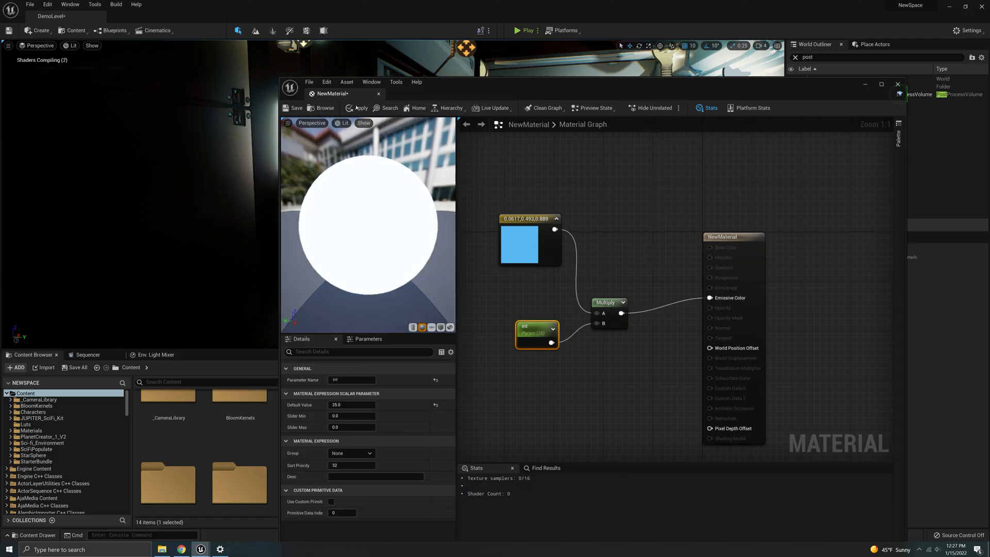
left_click(358, 108)
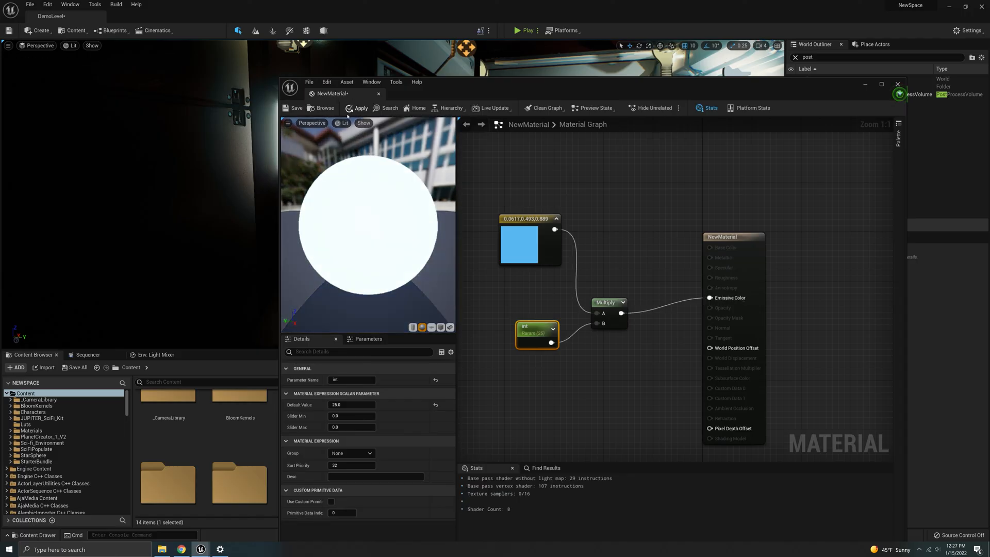
left_click(895, 83)
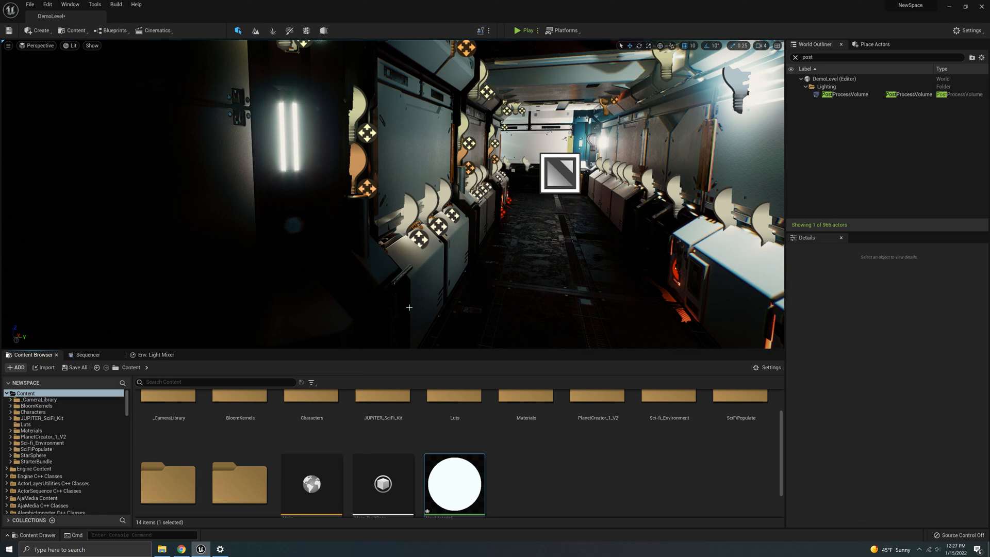
List the basic shapes in the Place Actors panel.
left_click(874, 44)
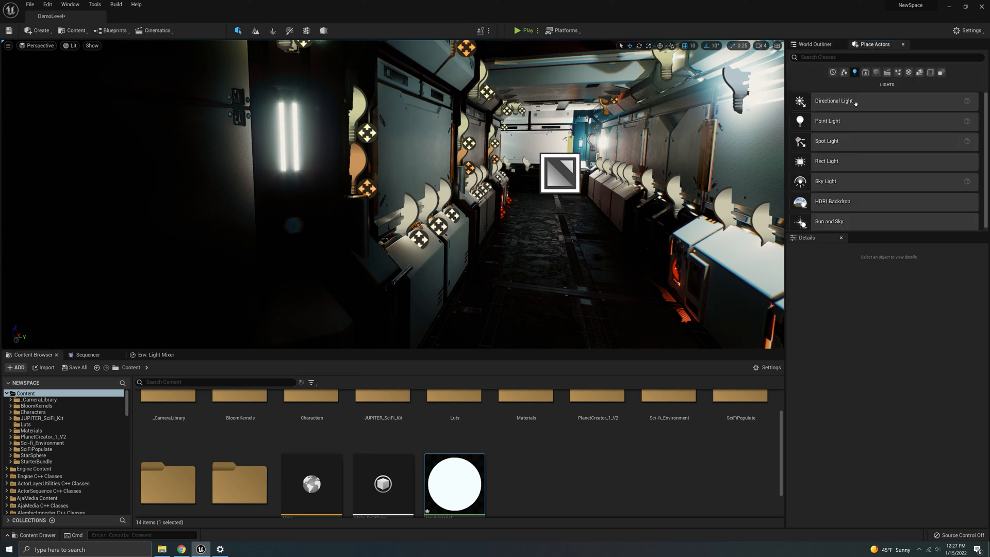
mouse_move(876, 73)
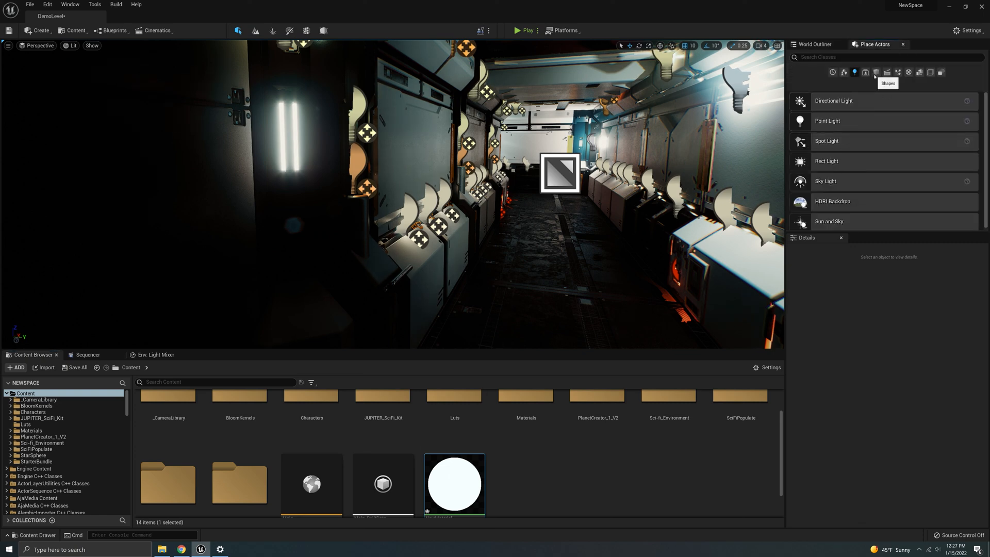
left_click(876, 73)
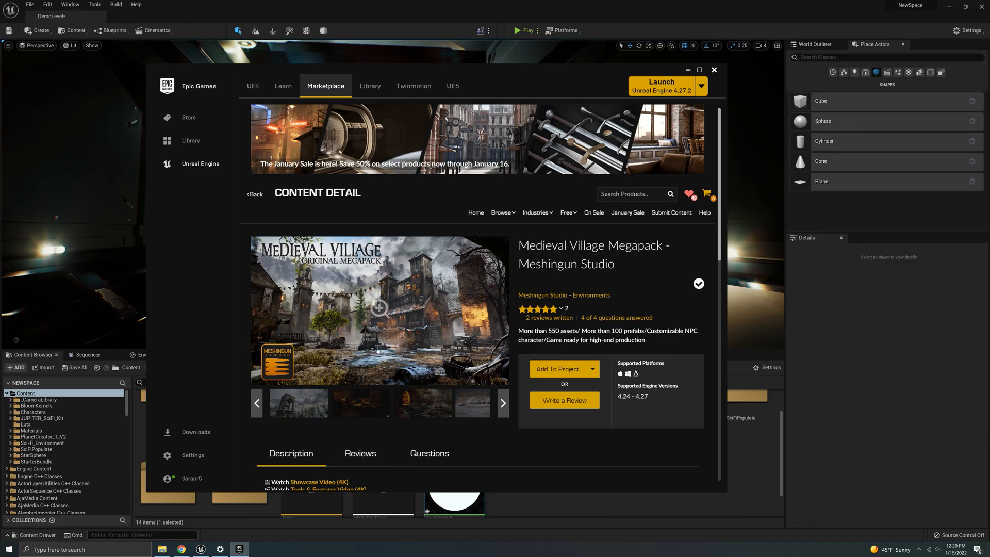
scroll("down", 3)
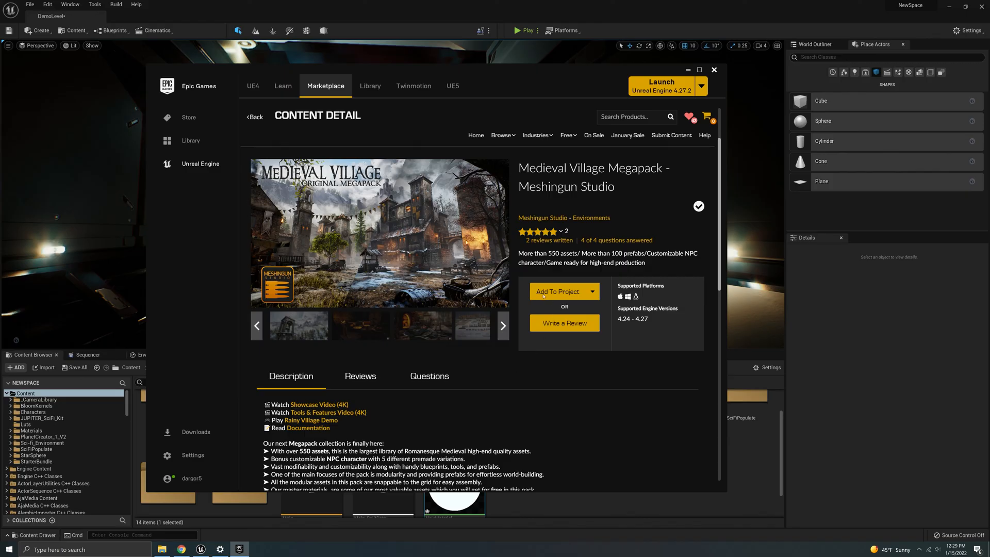
mouse_move(571, 230)
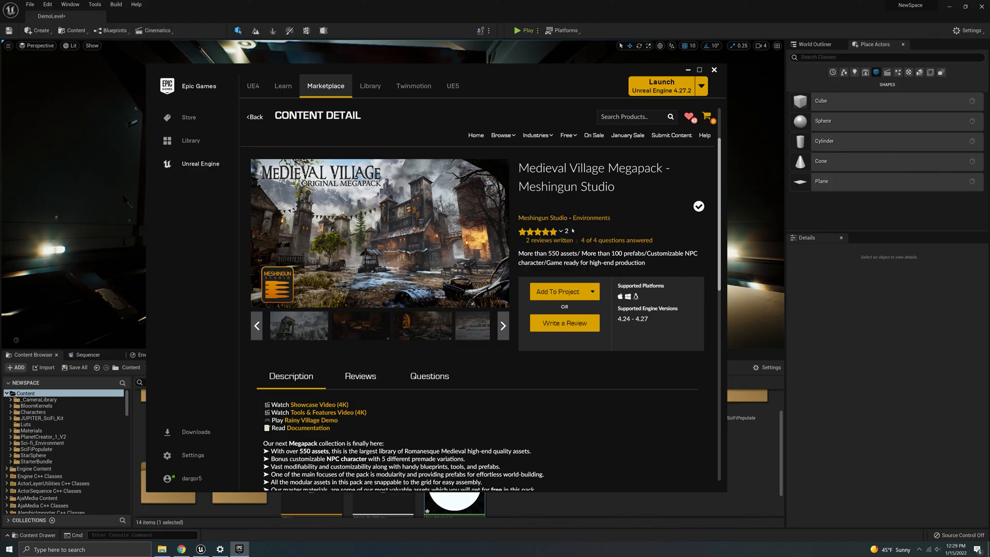
mouse_move(516, 424)
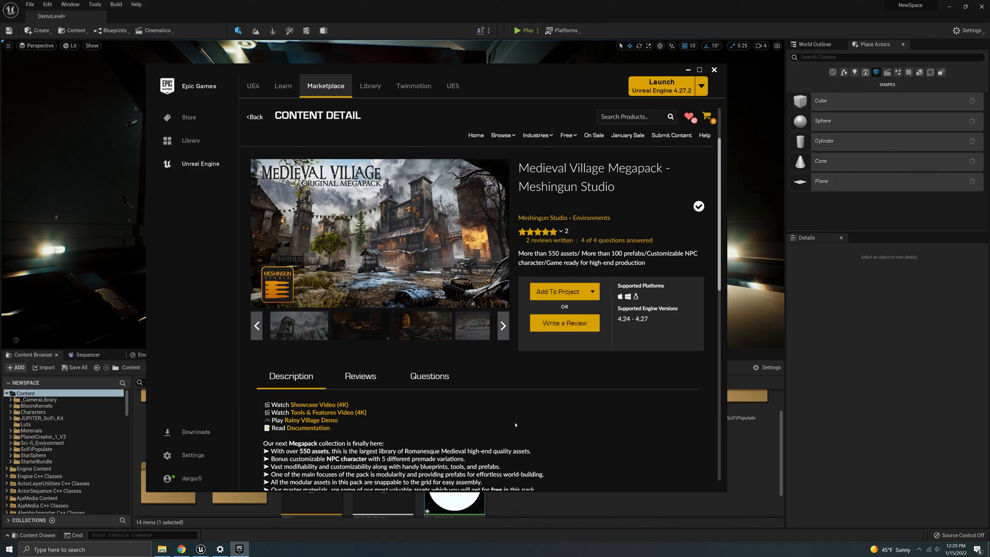
scroll("up", 3)
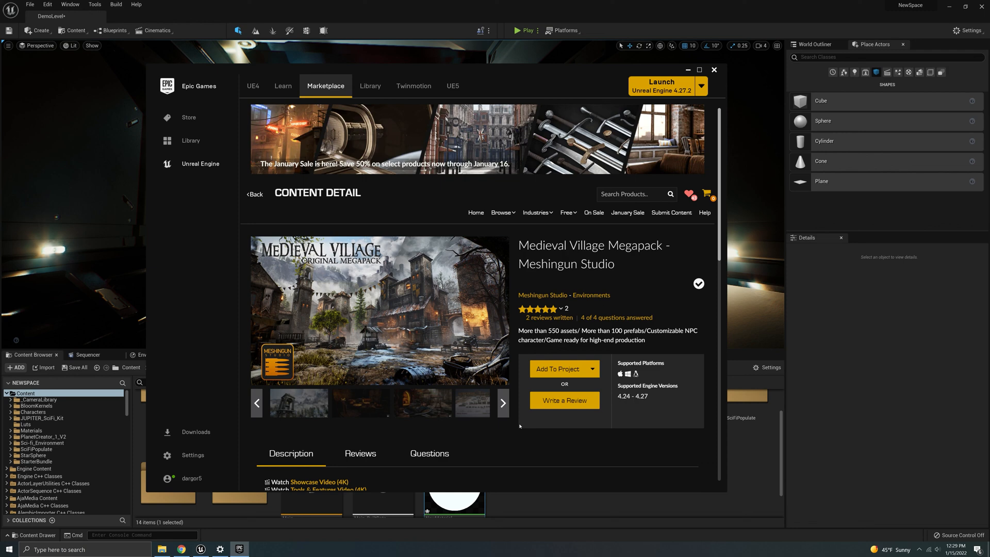
mouse_move(509, 436)
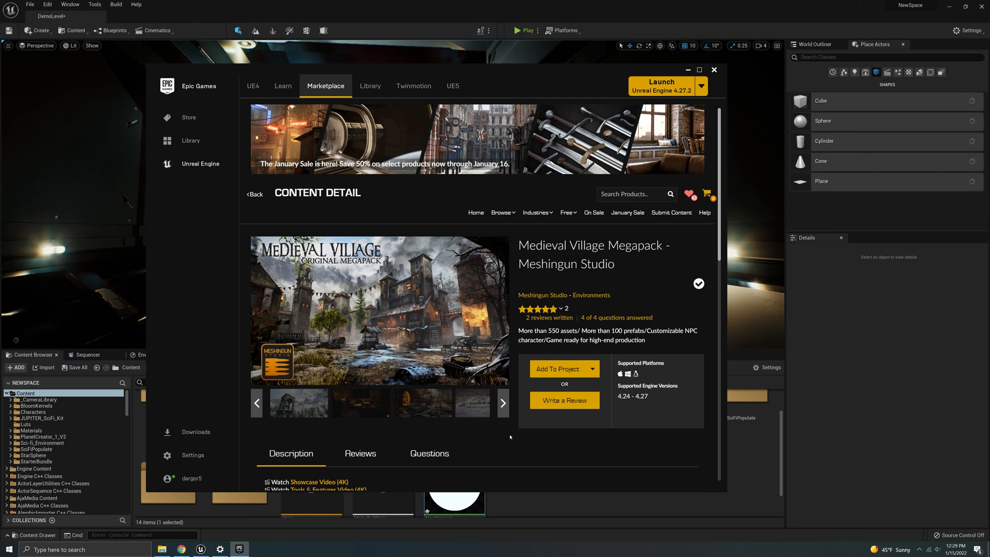